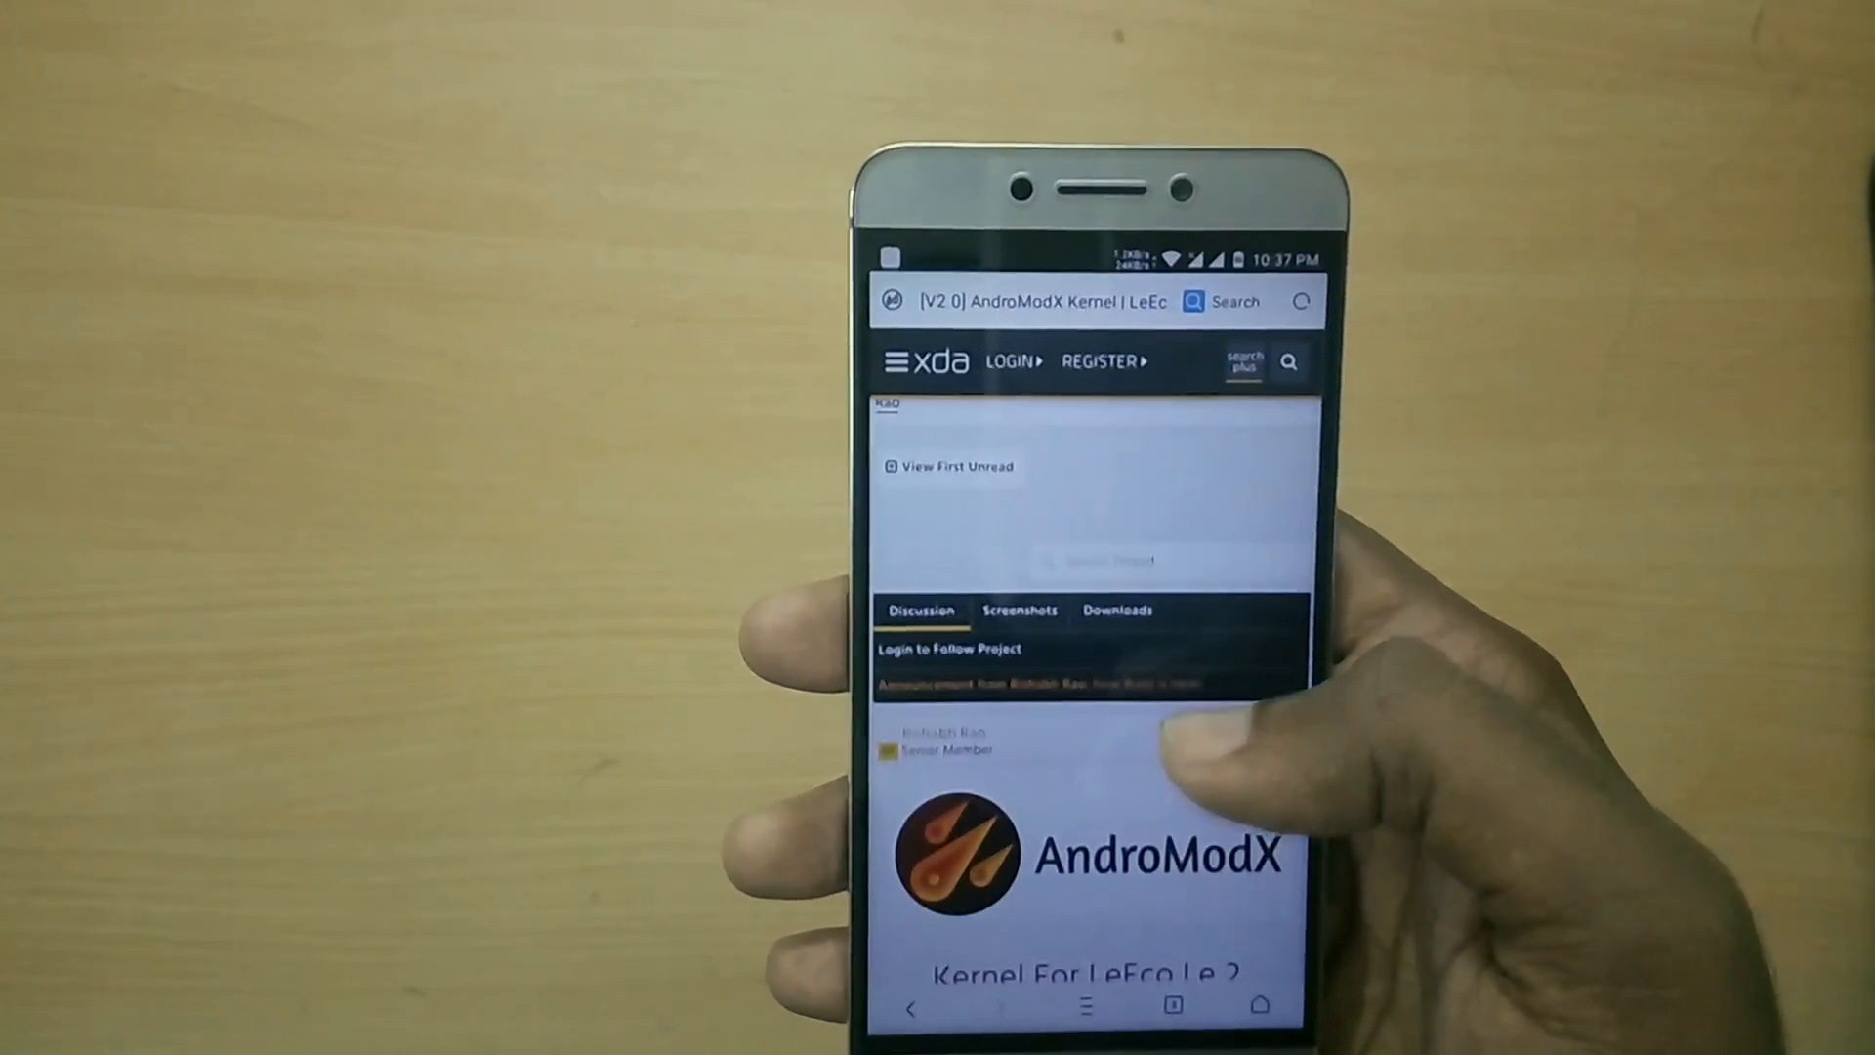
Scroll the AndroModX kernel thread and expand the full kernel feature list.
scroll("down", 3)
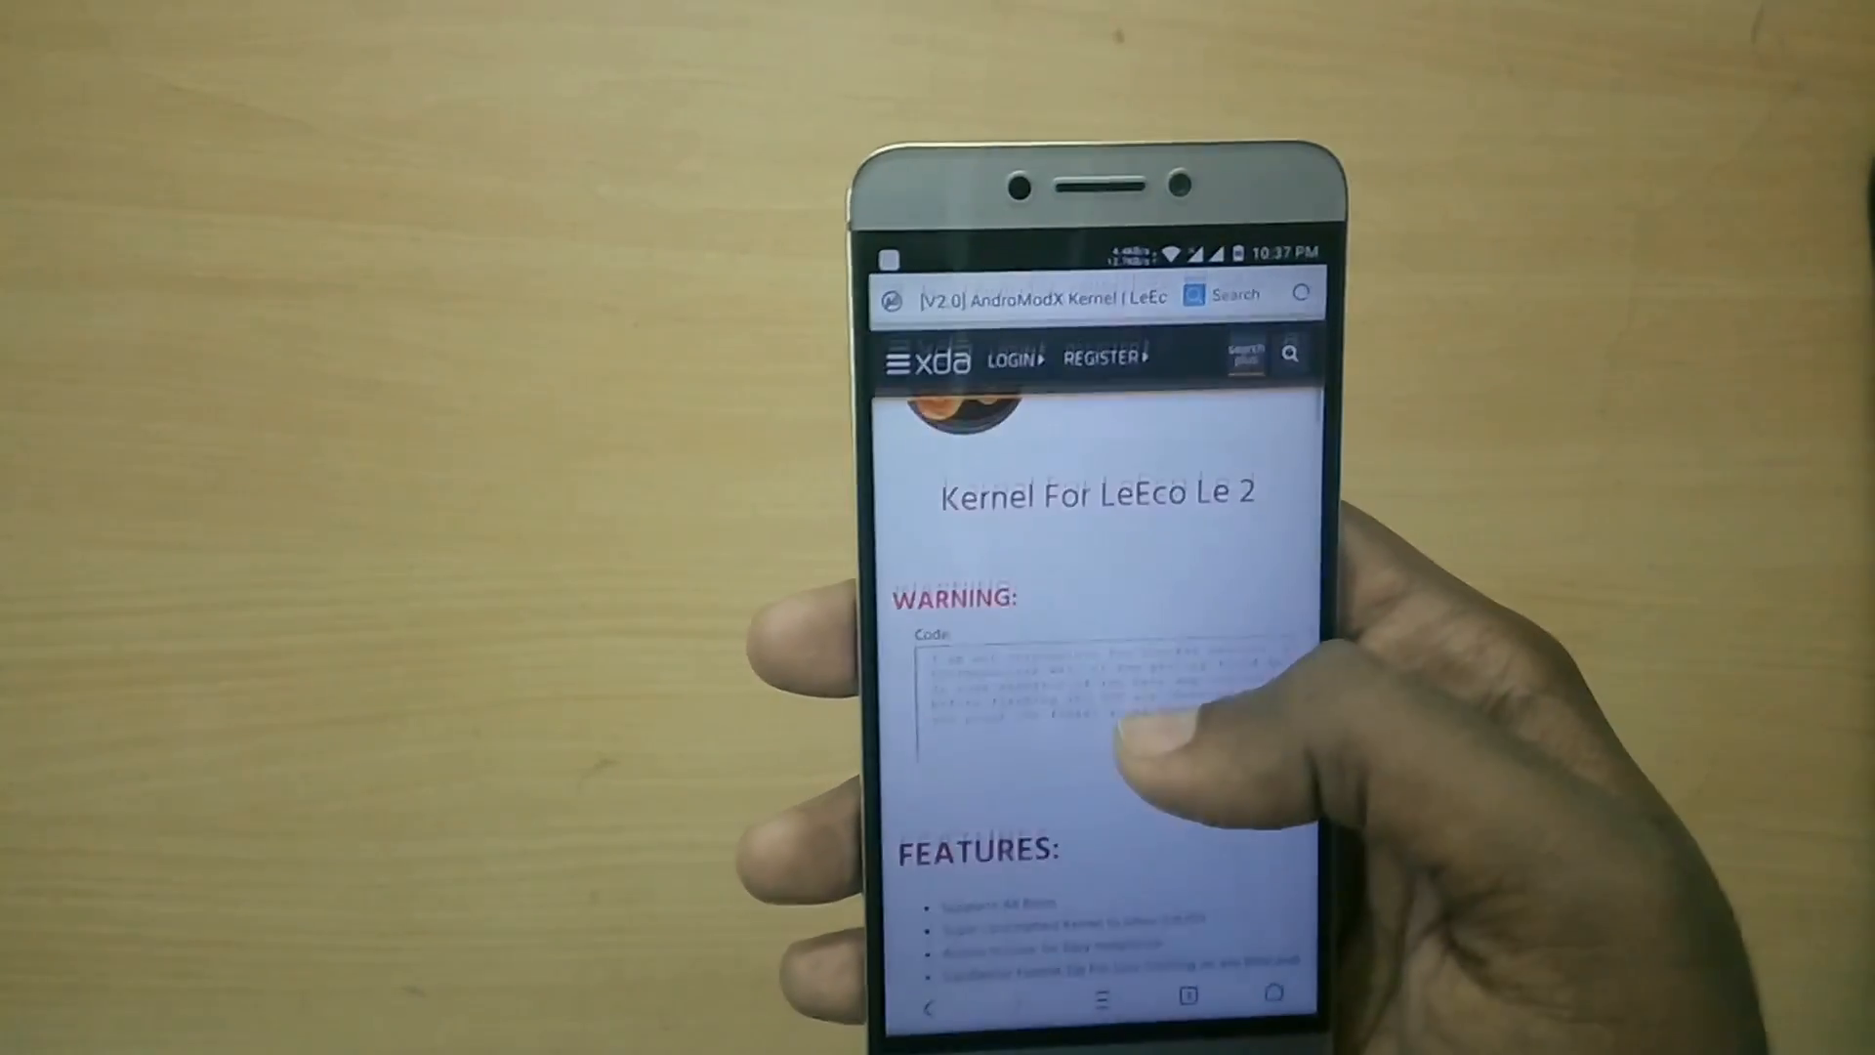
scroll("down", 3)
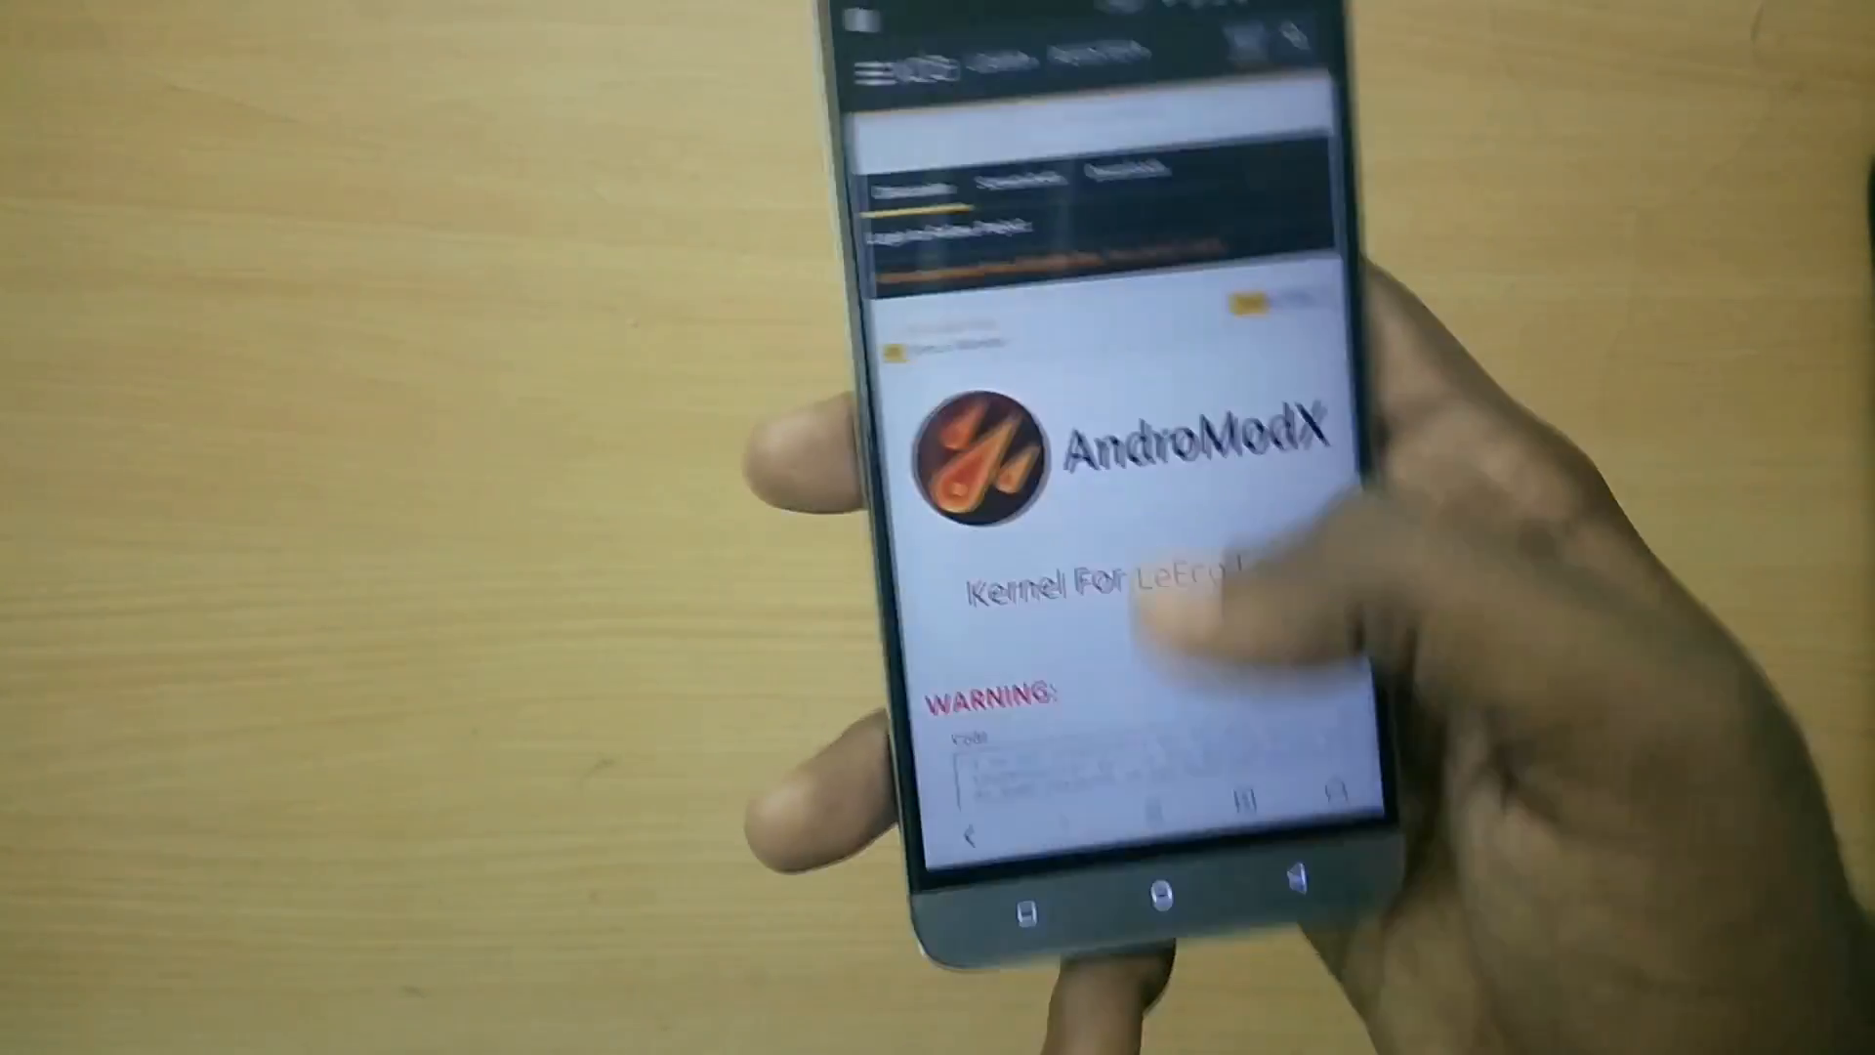
scroll("down", 3)
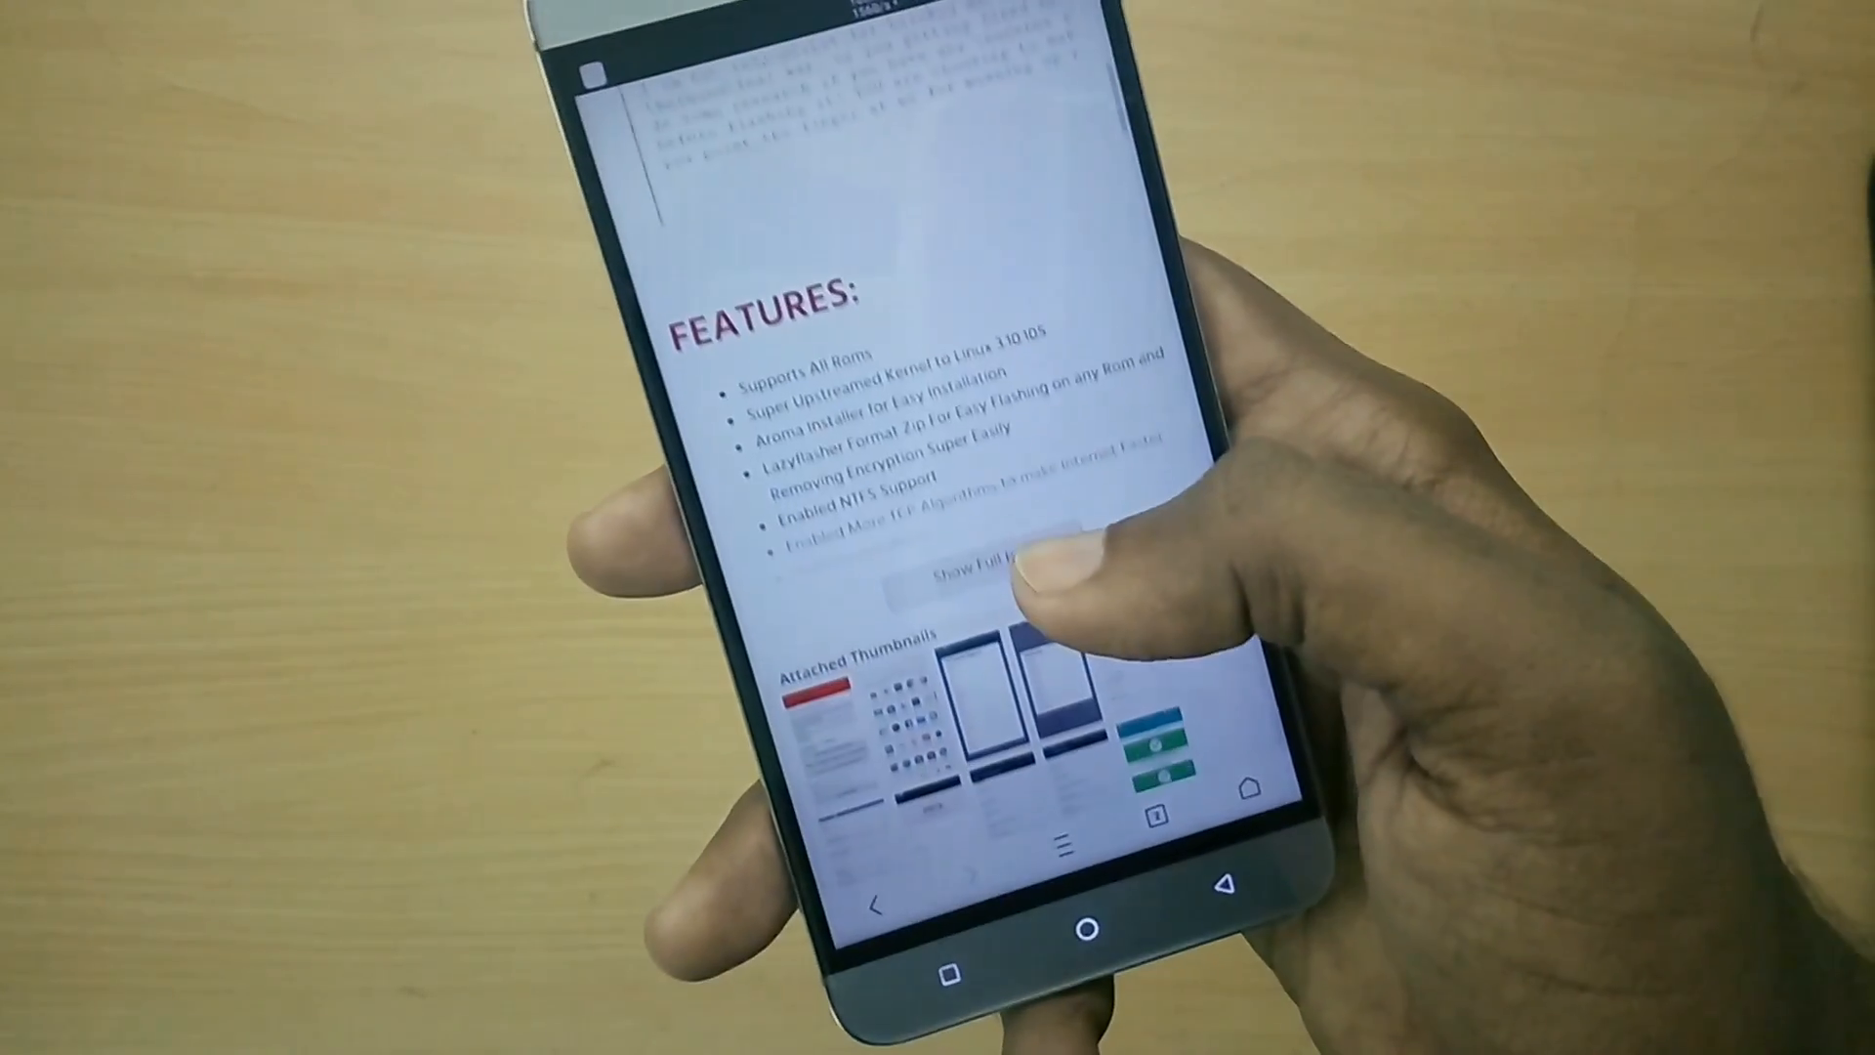
left_click(980, 574)
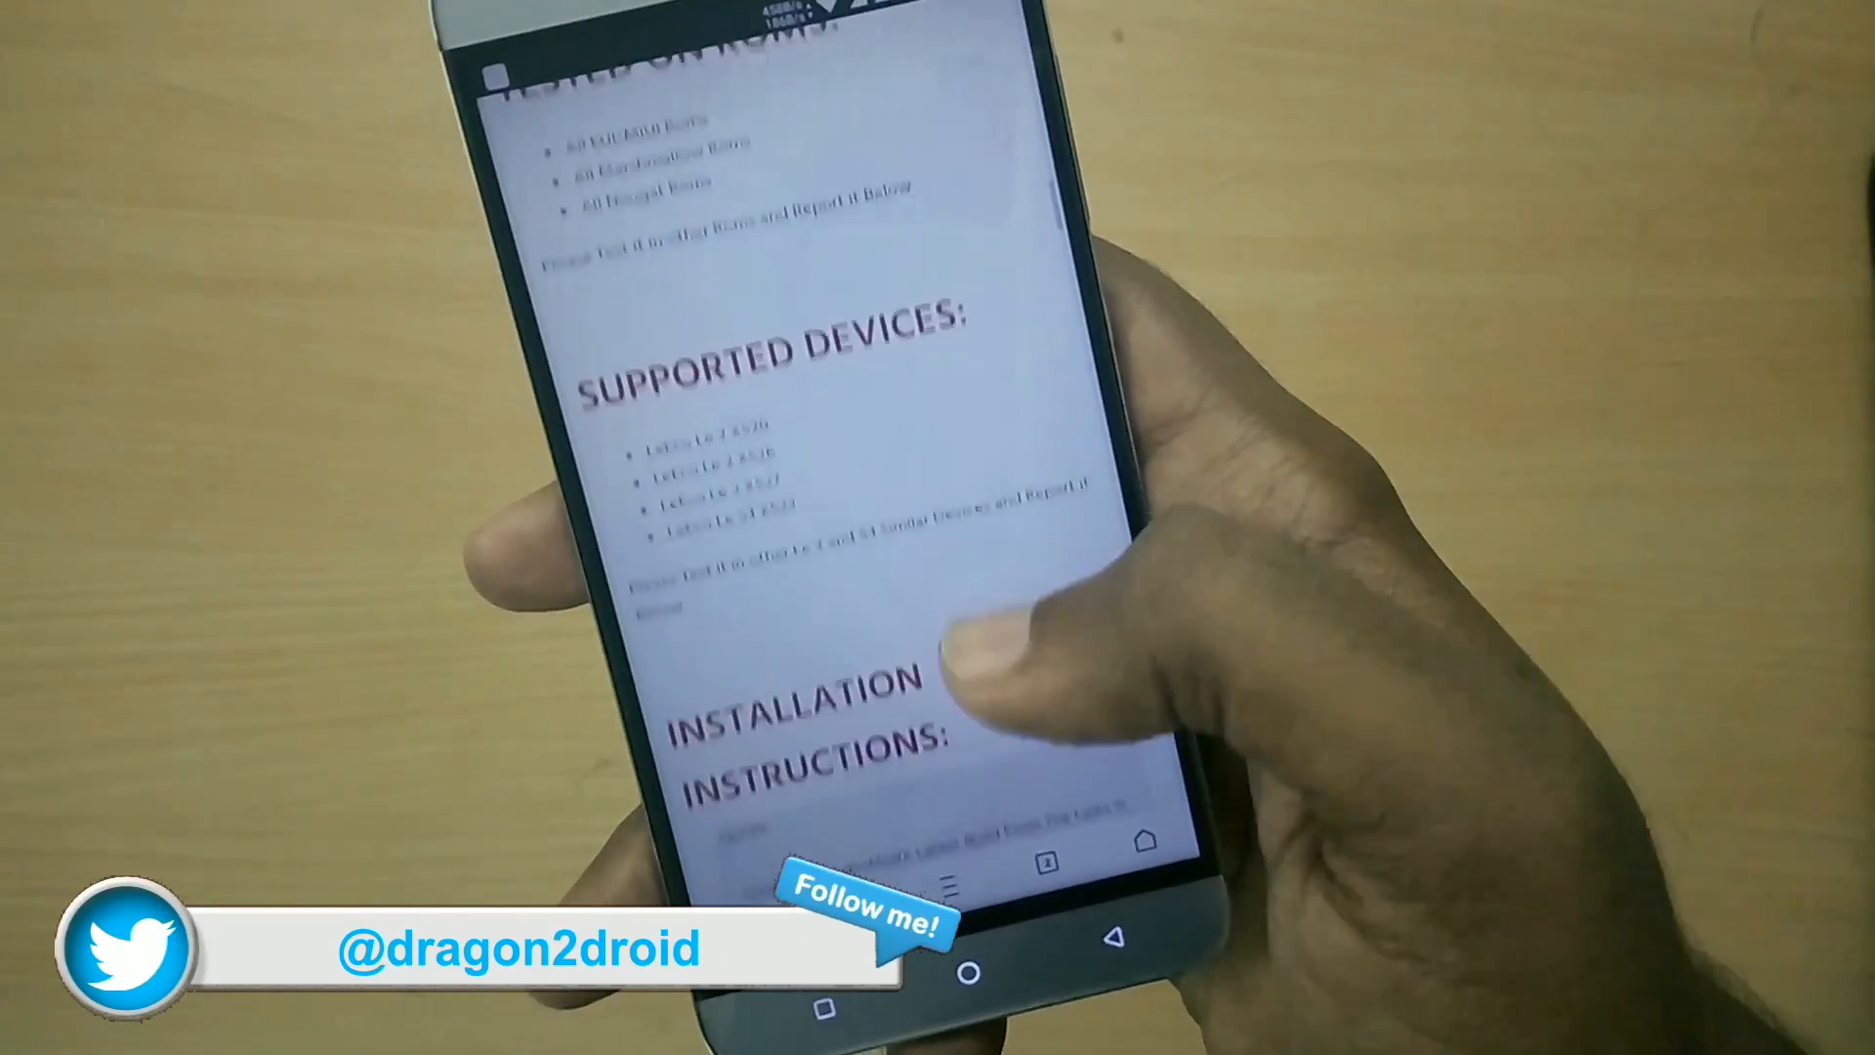
Read on through the thread past the downloads and the to-do list.
scroll("down", 3)
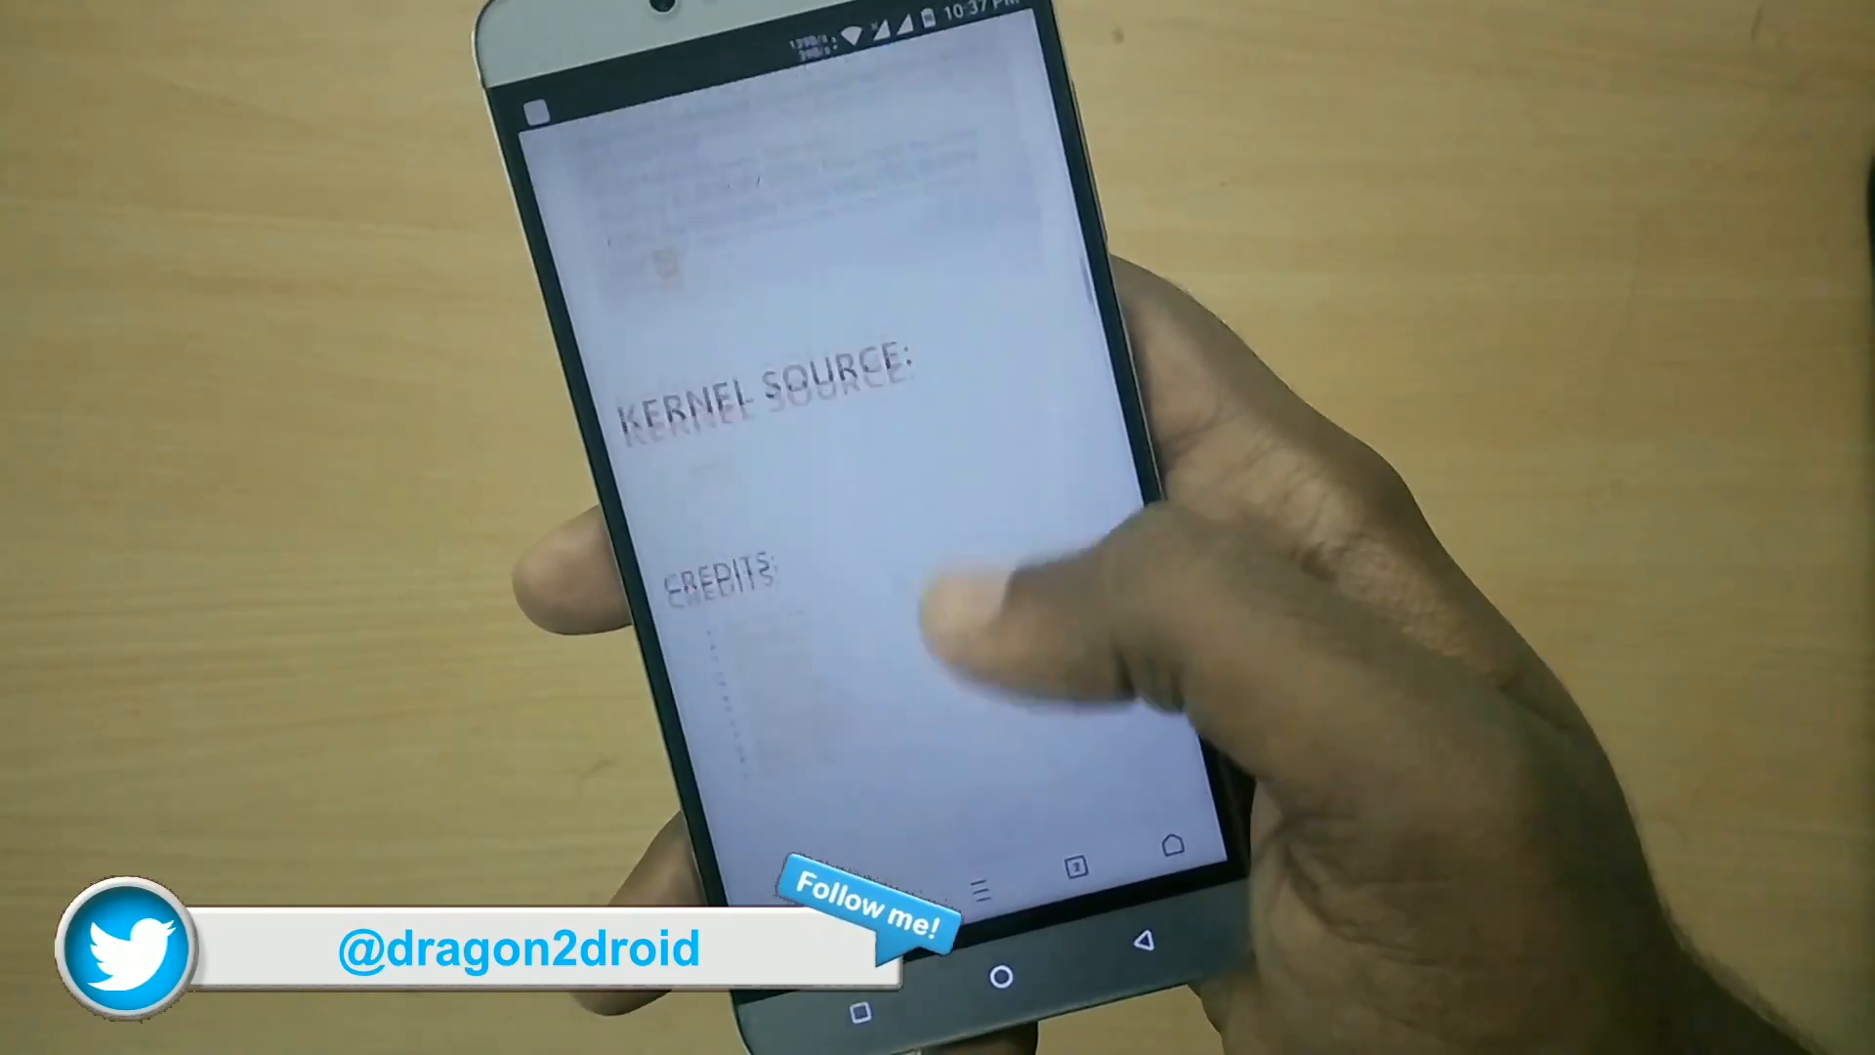
scroll("down", 3)
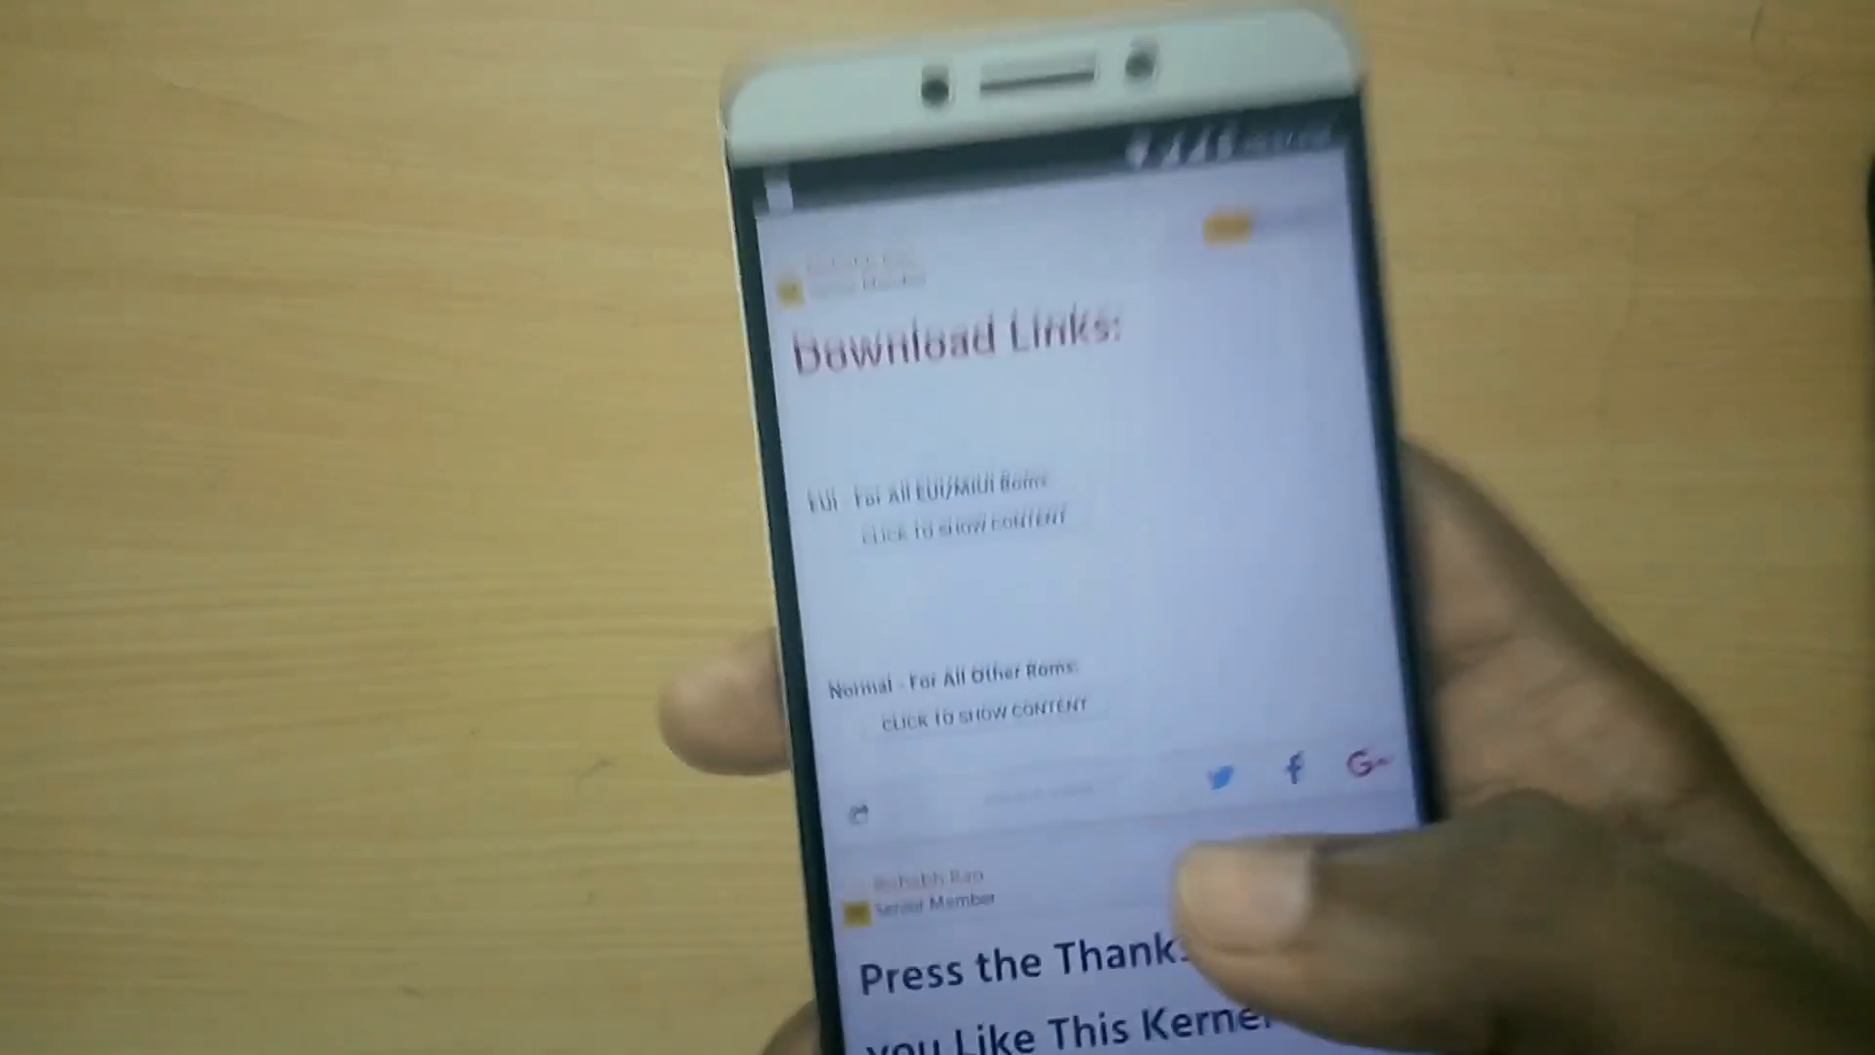
scroll("down", 3)
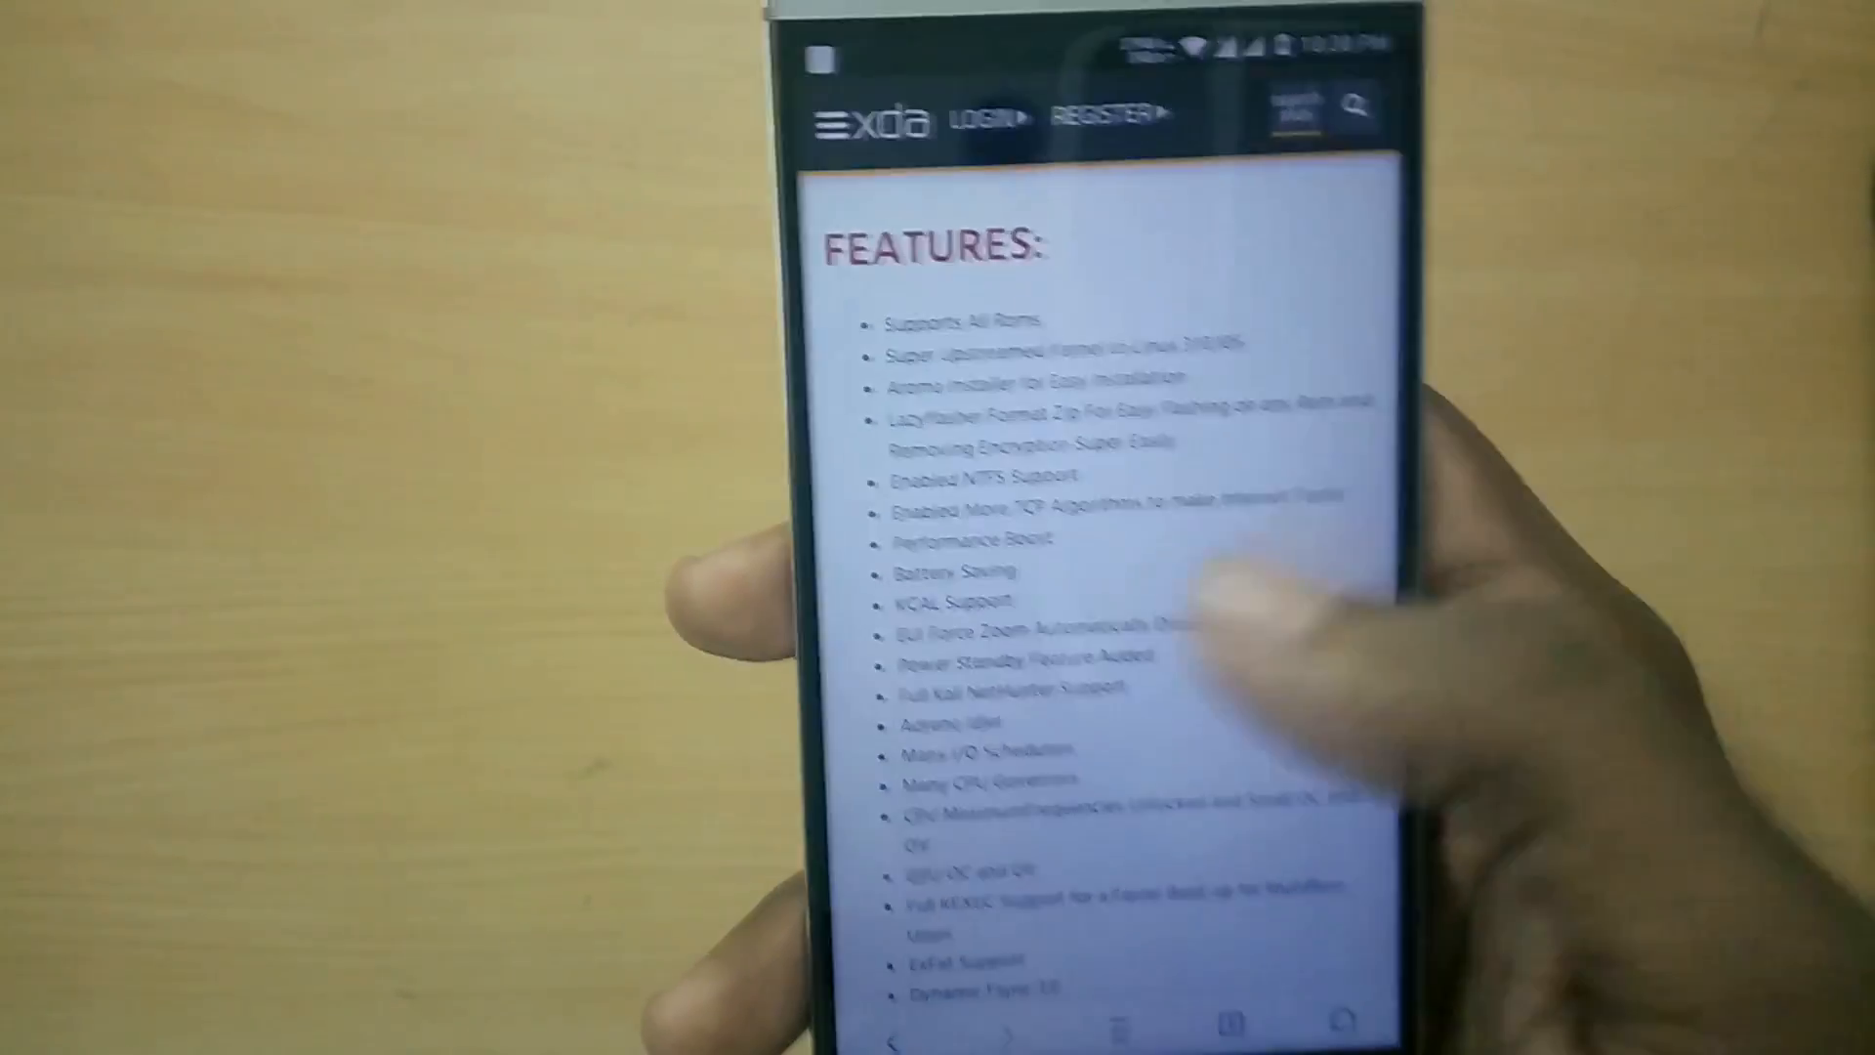
scroll("down", 3)
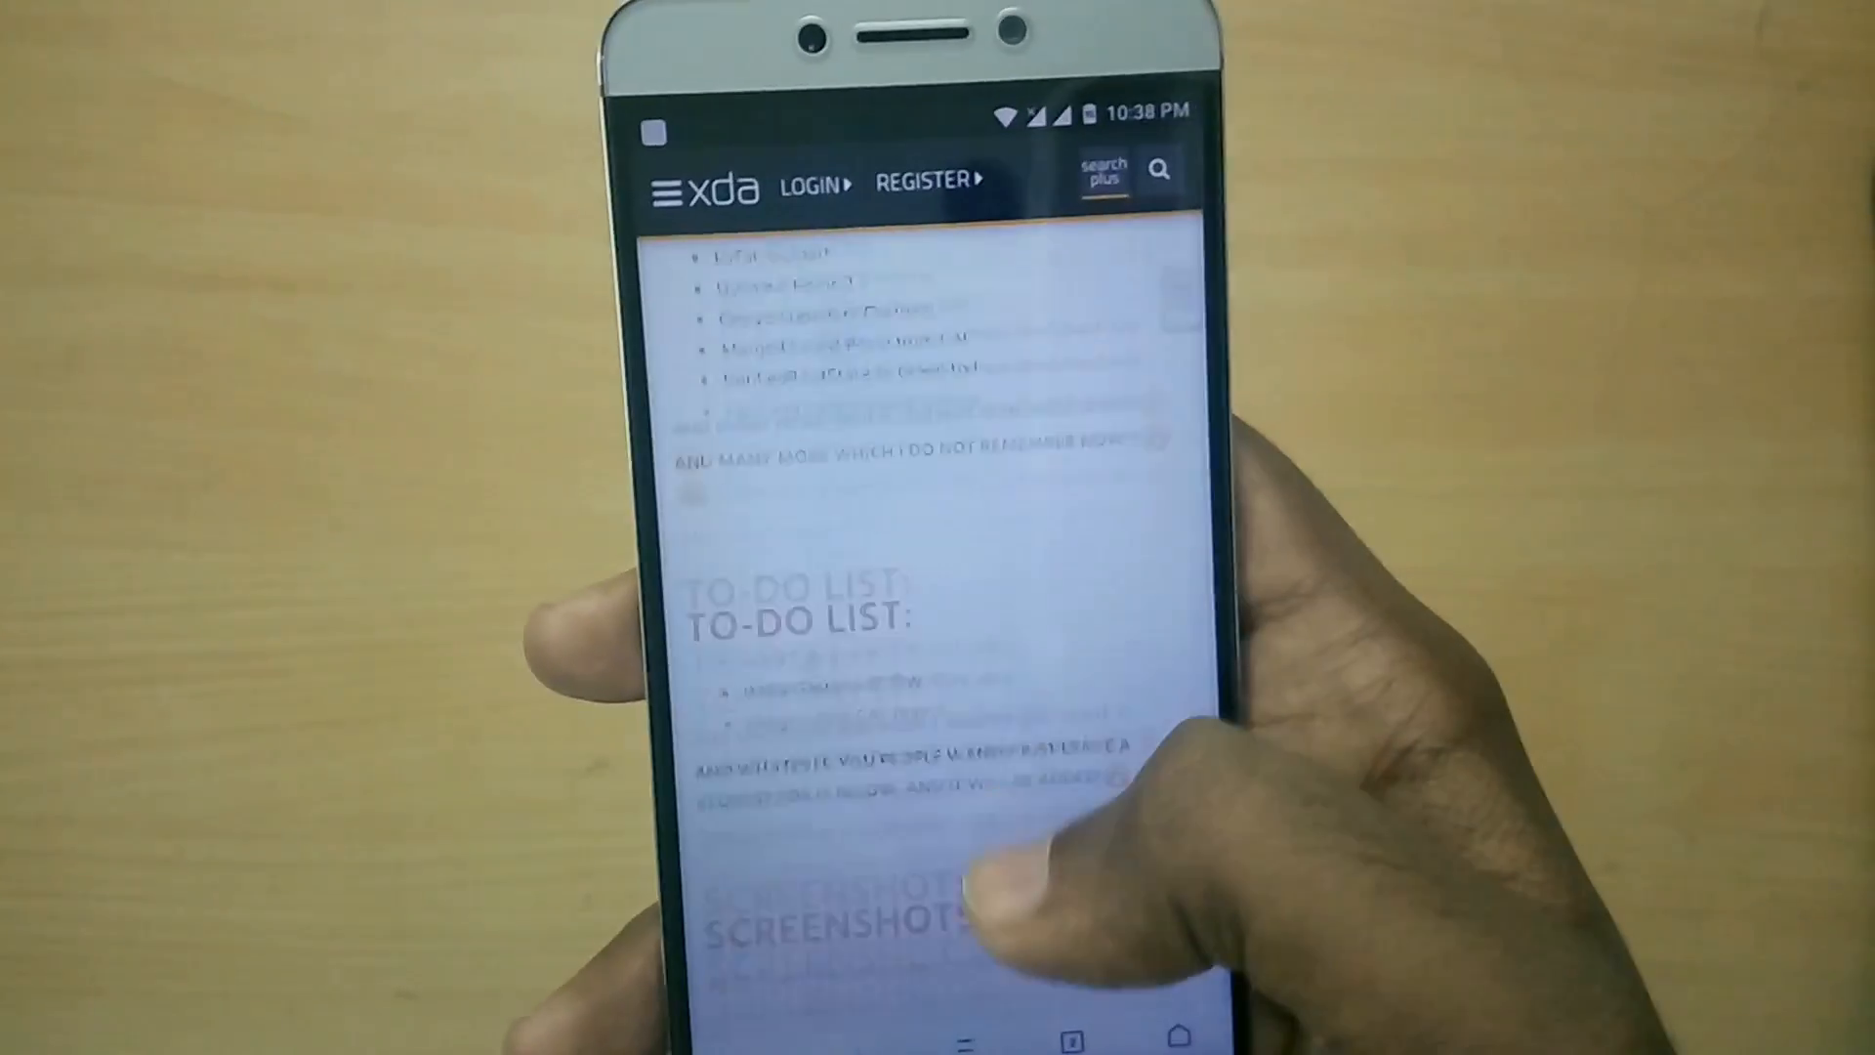
scroll("down", 3)
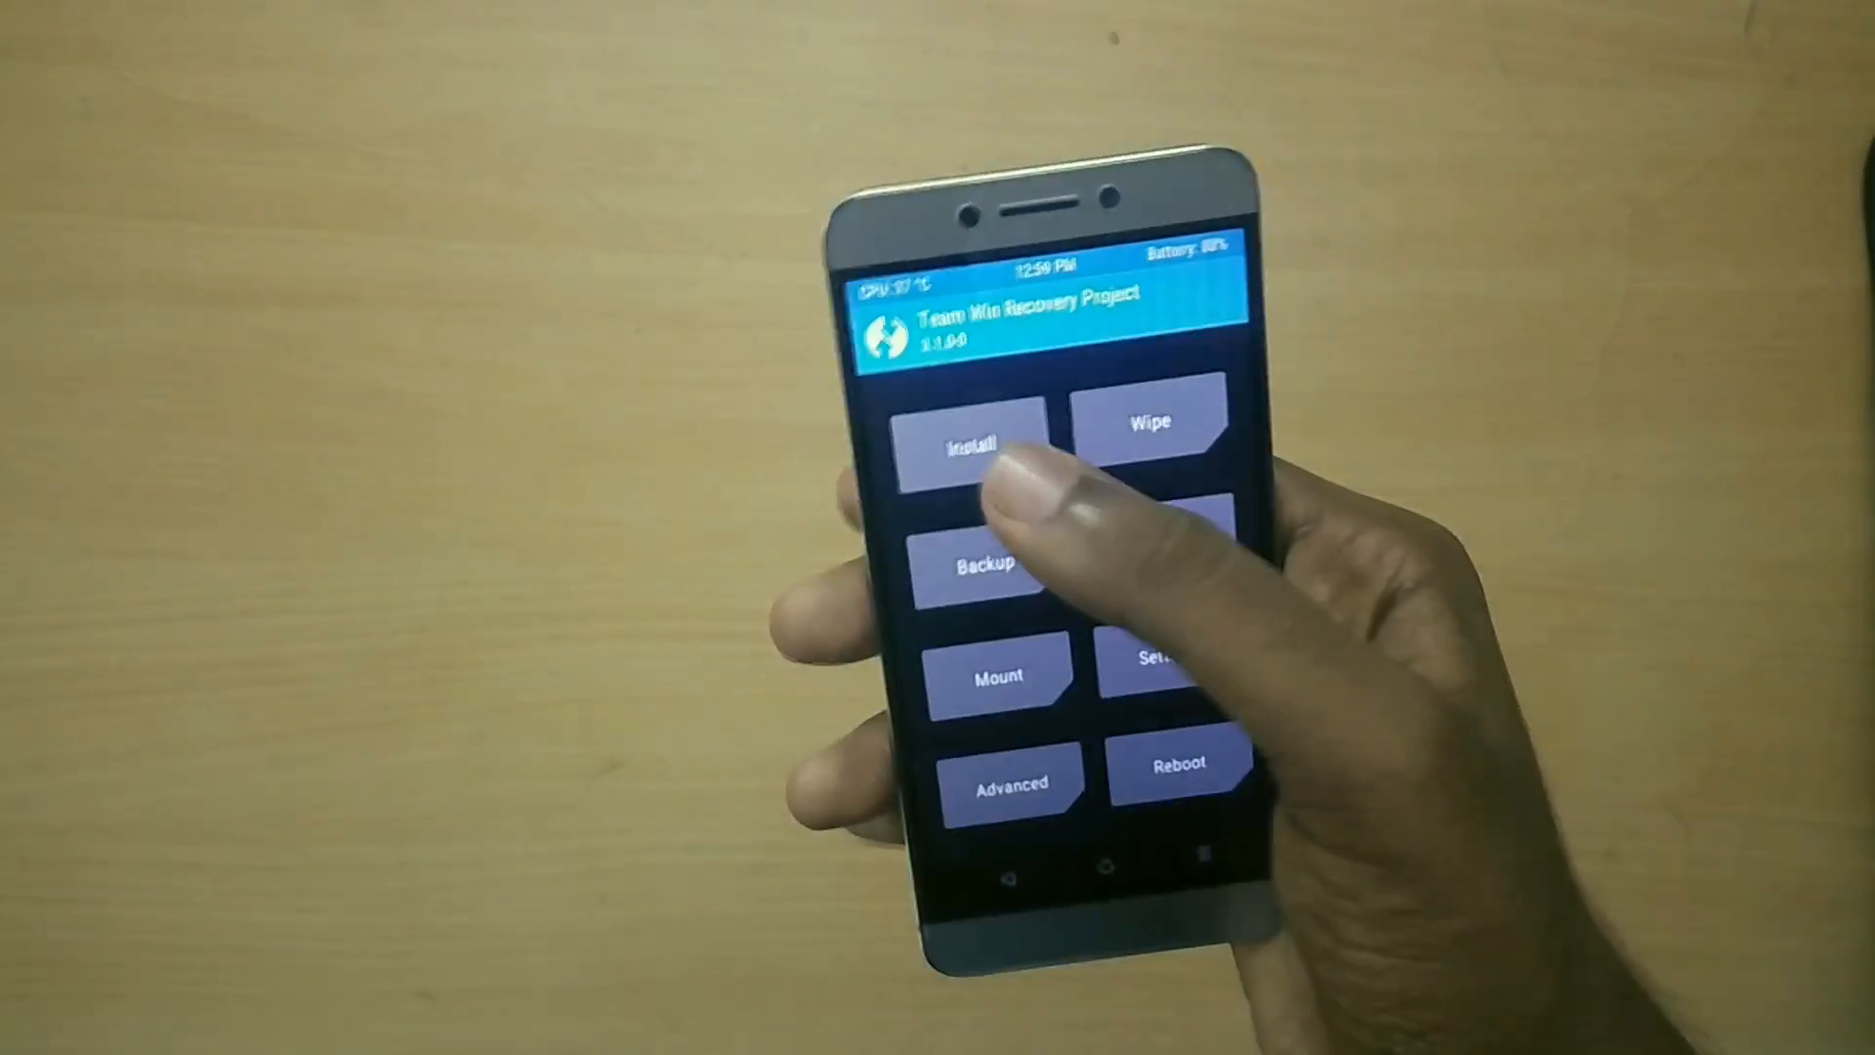
Flash the AndroModX kernel zip from /sdcard using TWRP's Install menu.
left_click(970, 446)
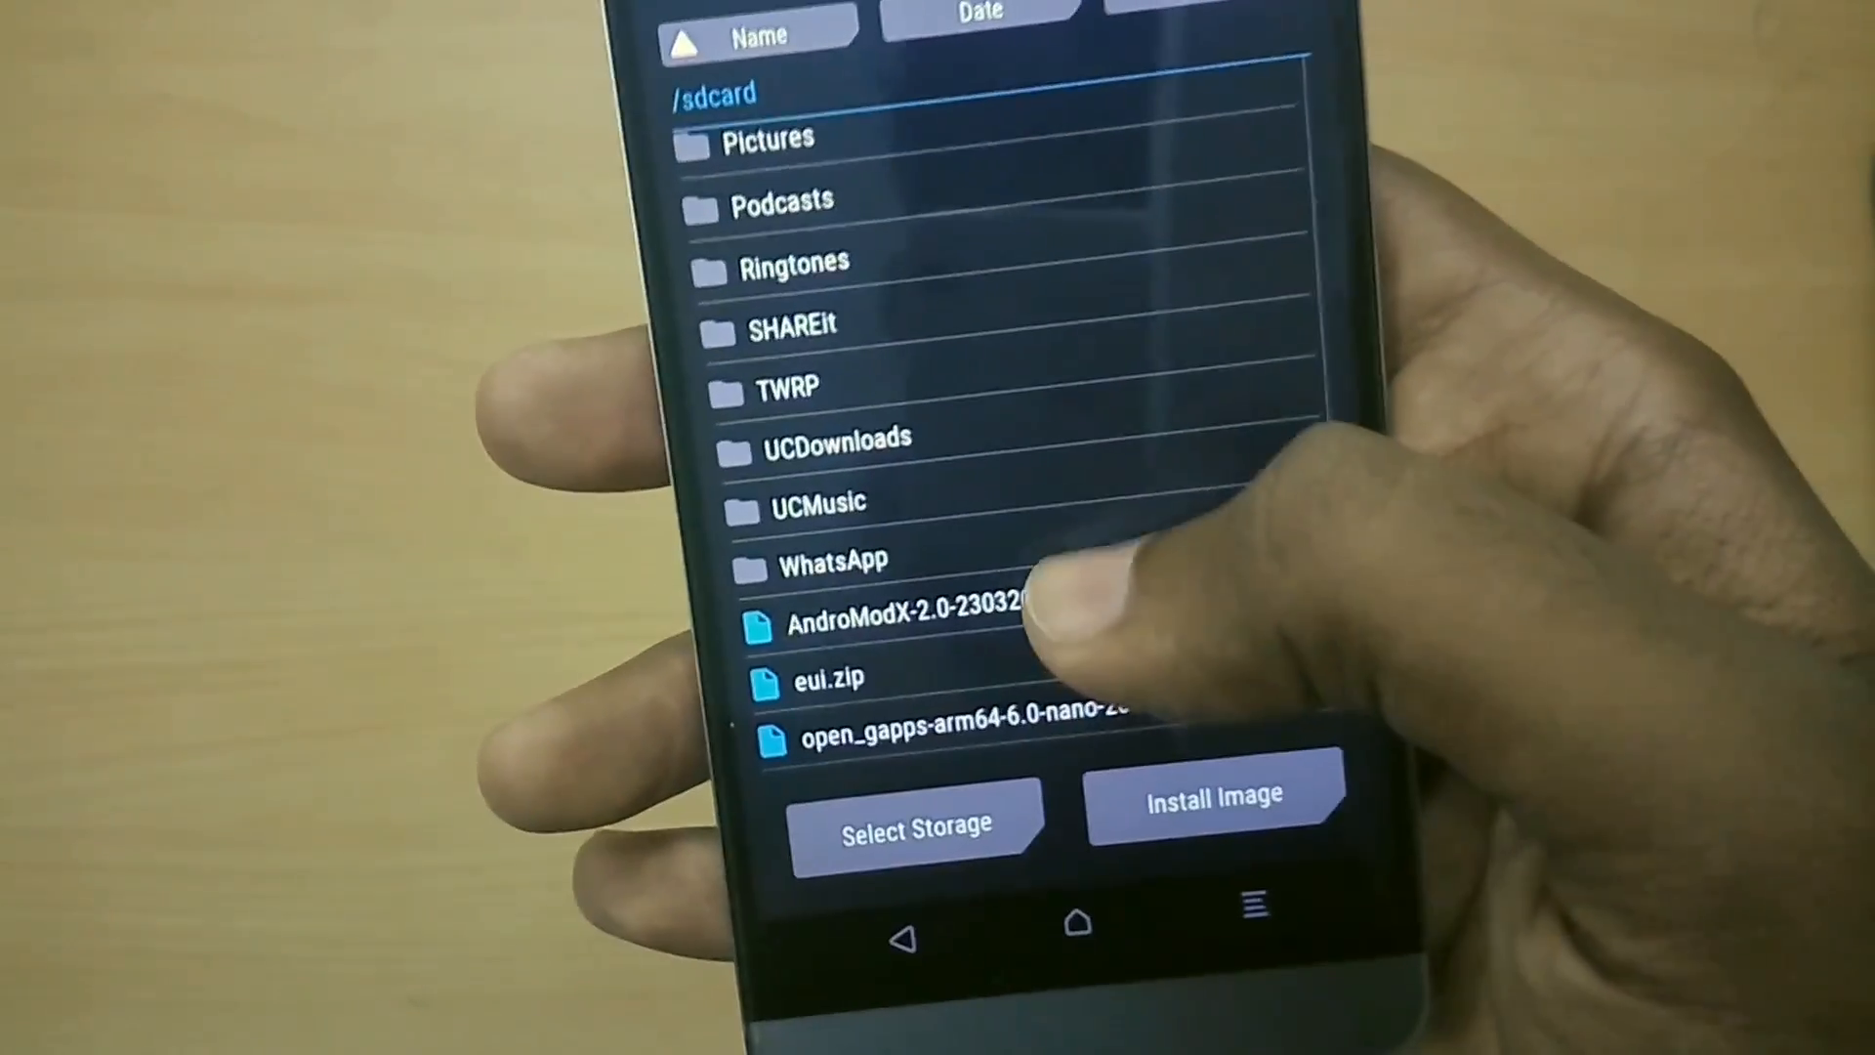
left_click(909, 624)
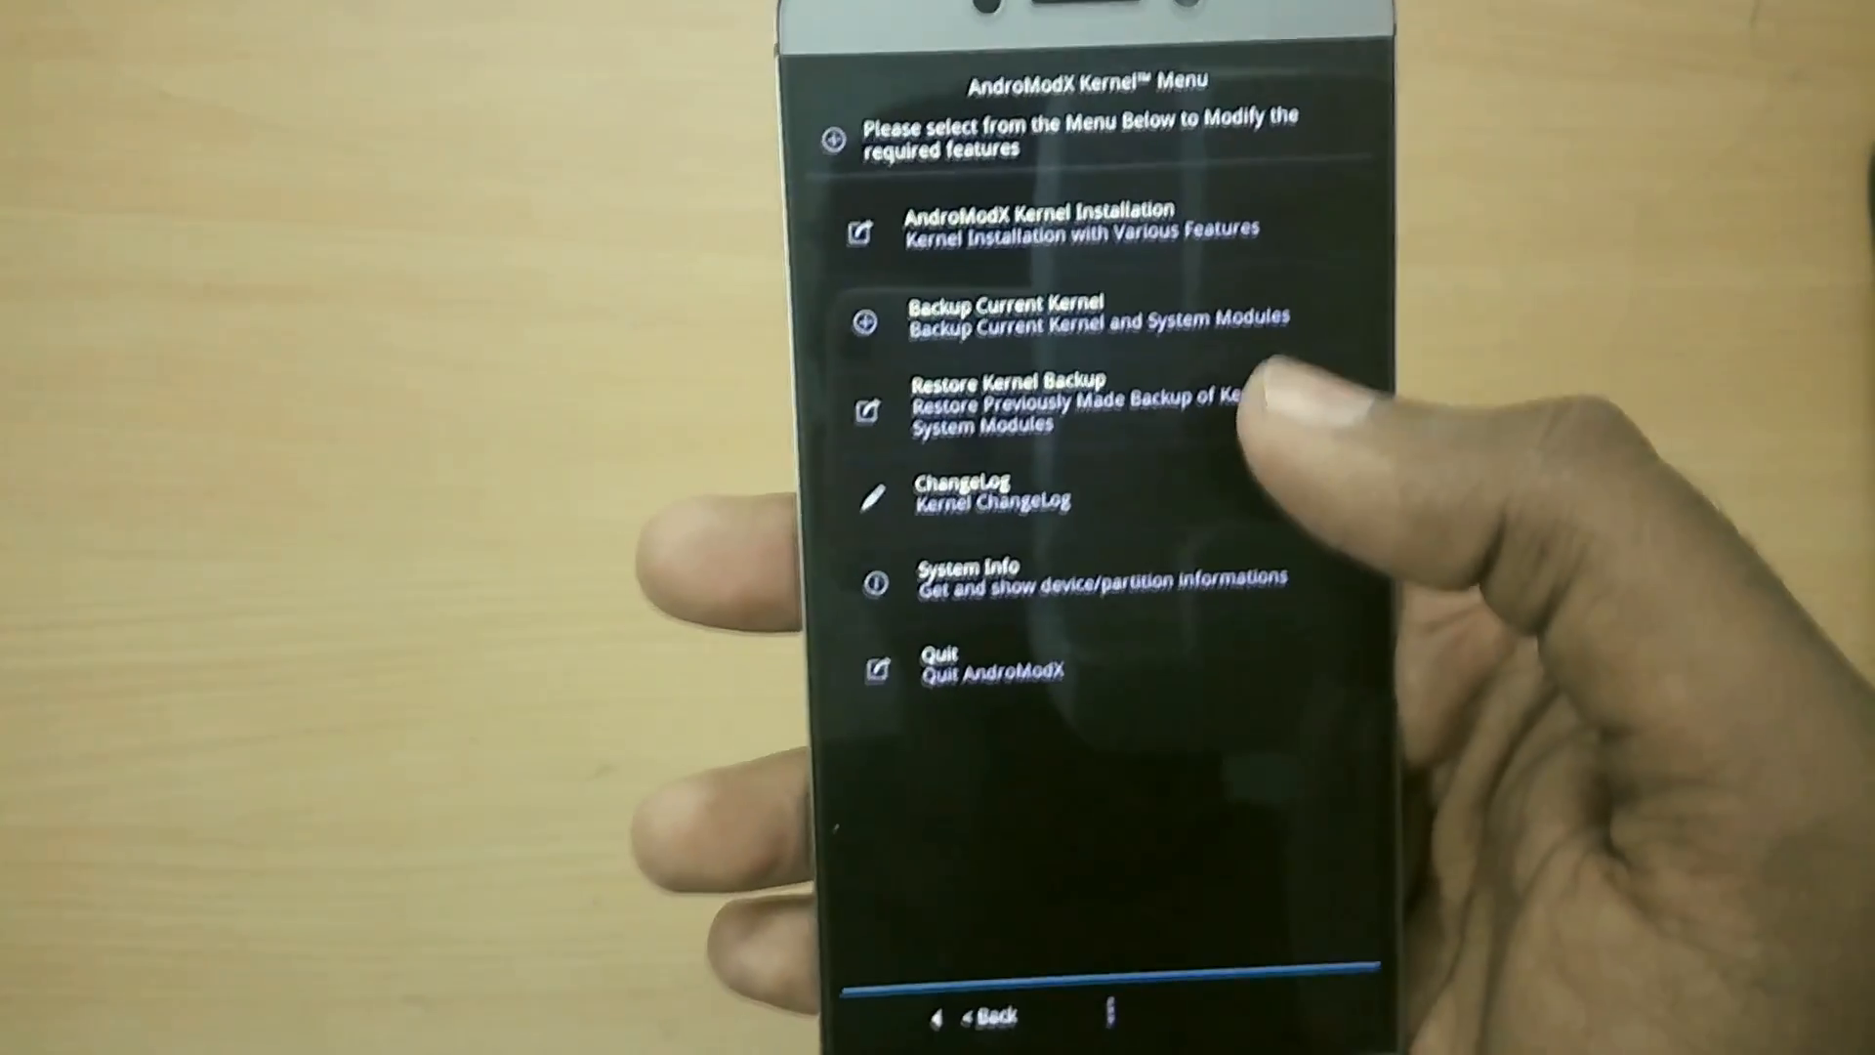
Back up the current kernel and modules and dismiss the completion message.
left_click(1001, 313)
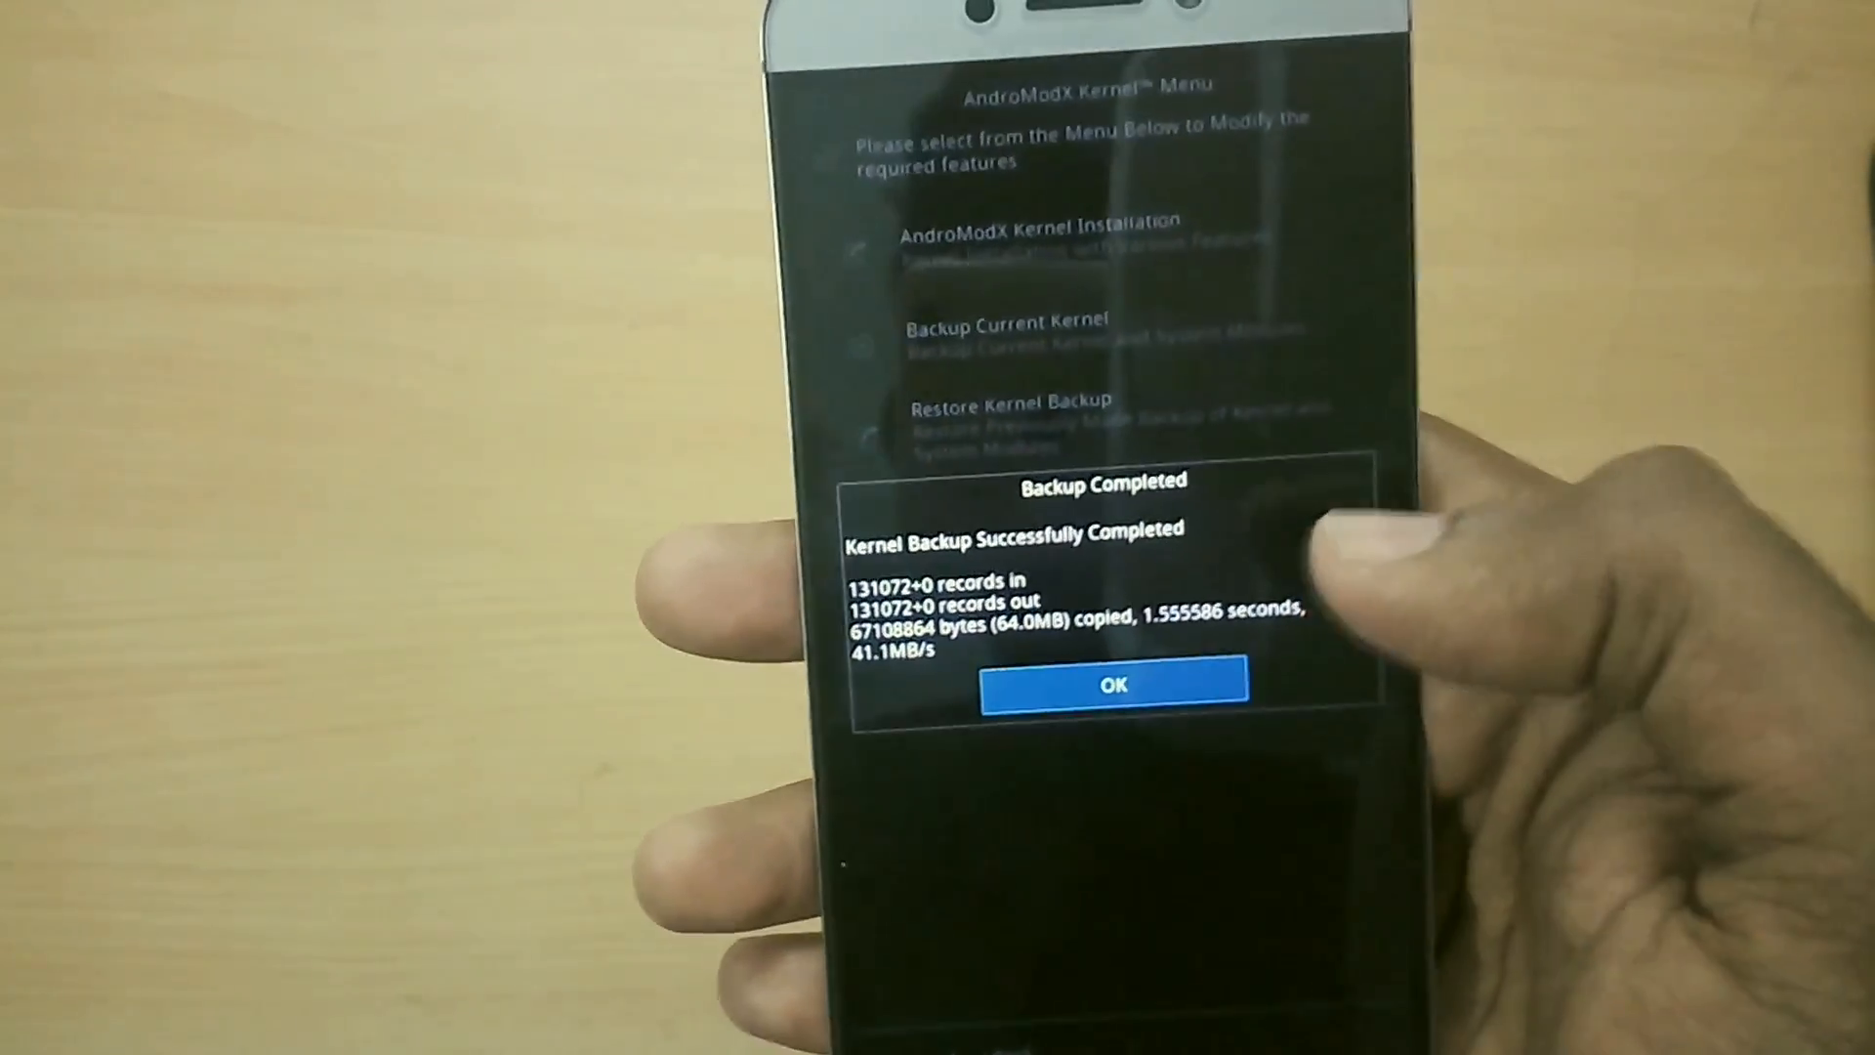
left_click(1096, 705)
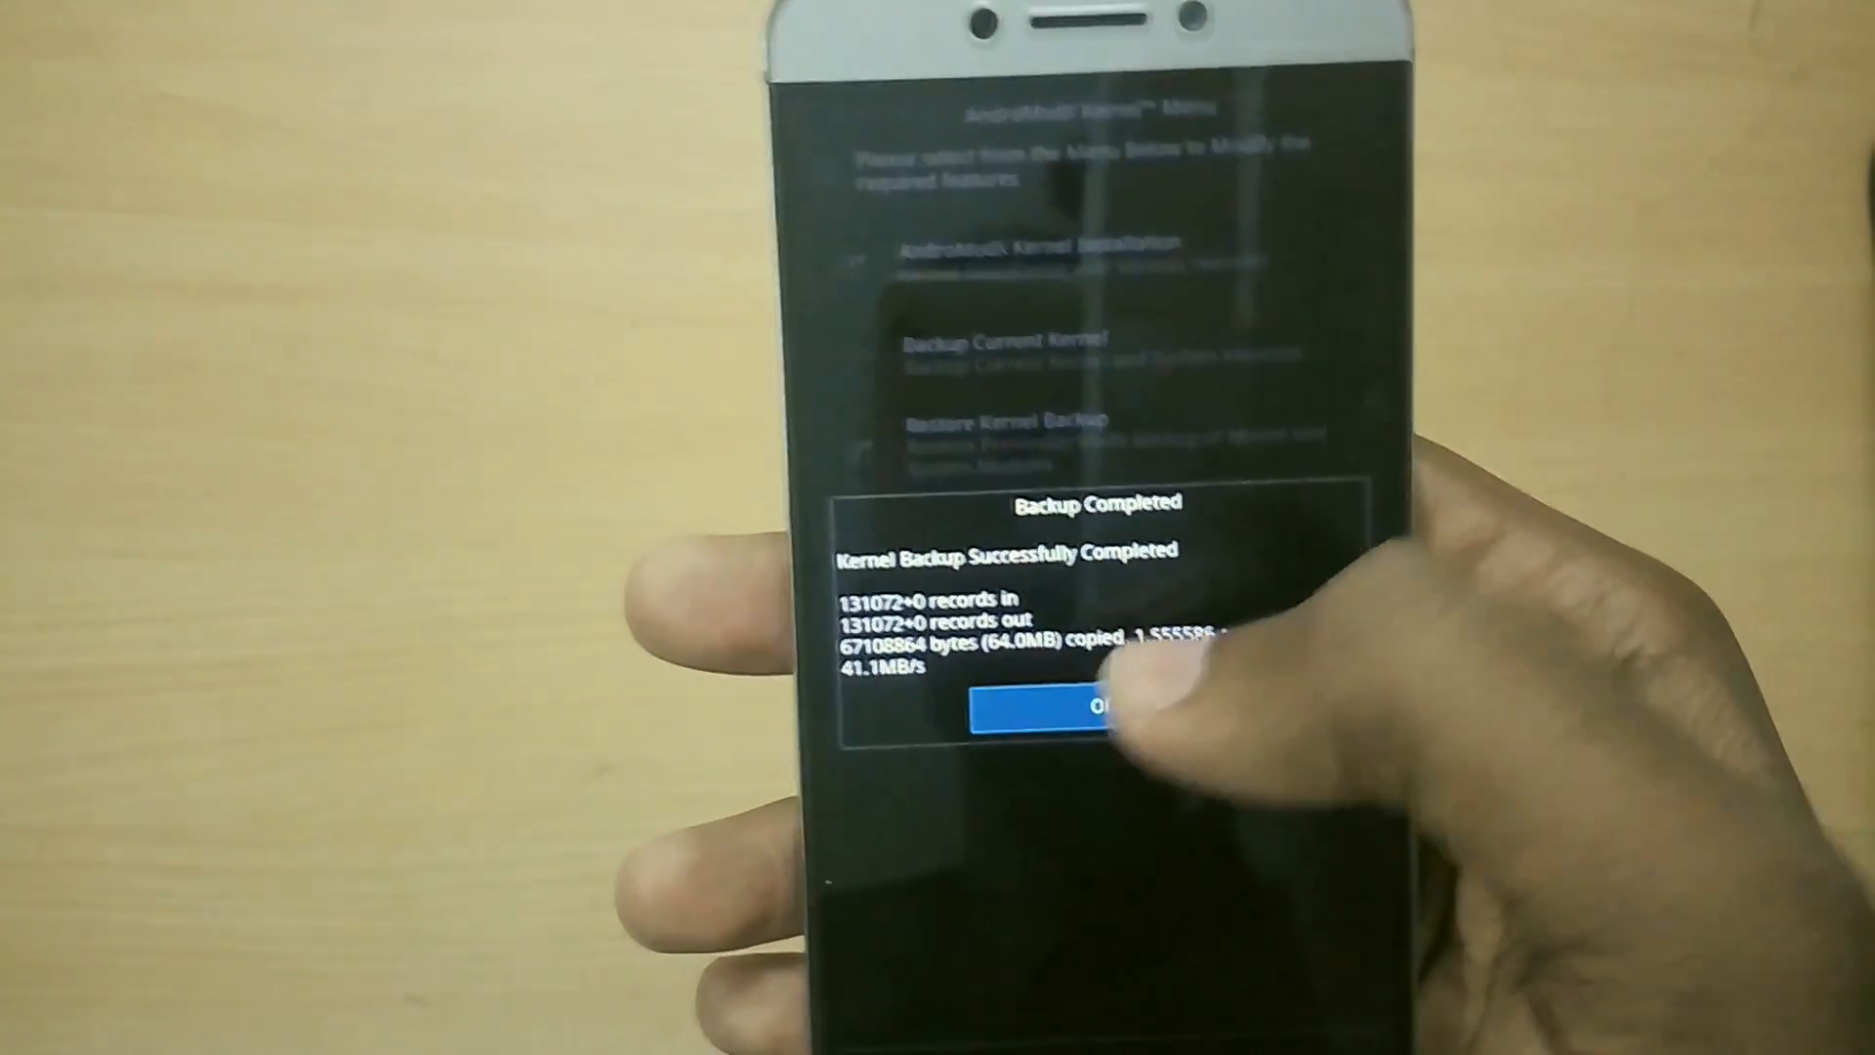
left_click(1072, 708)
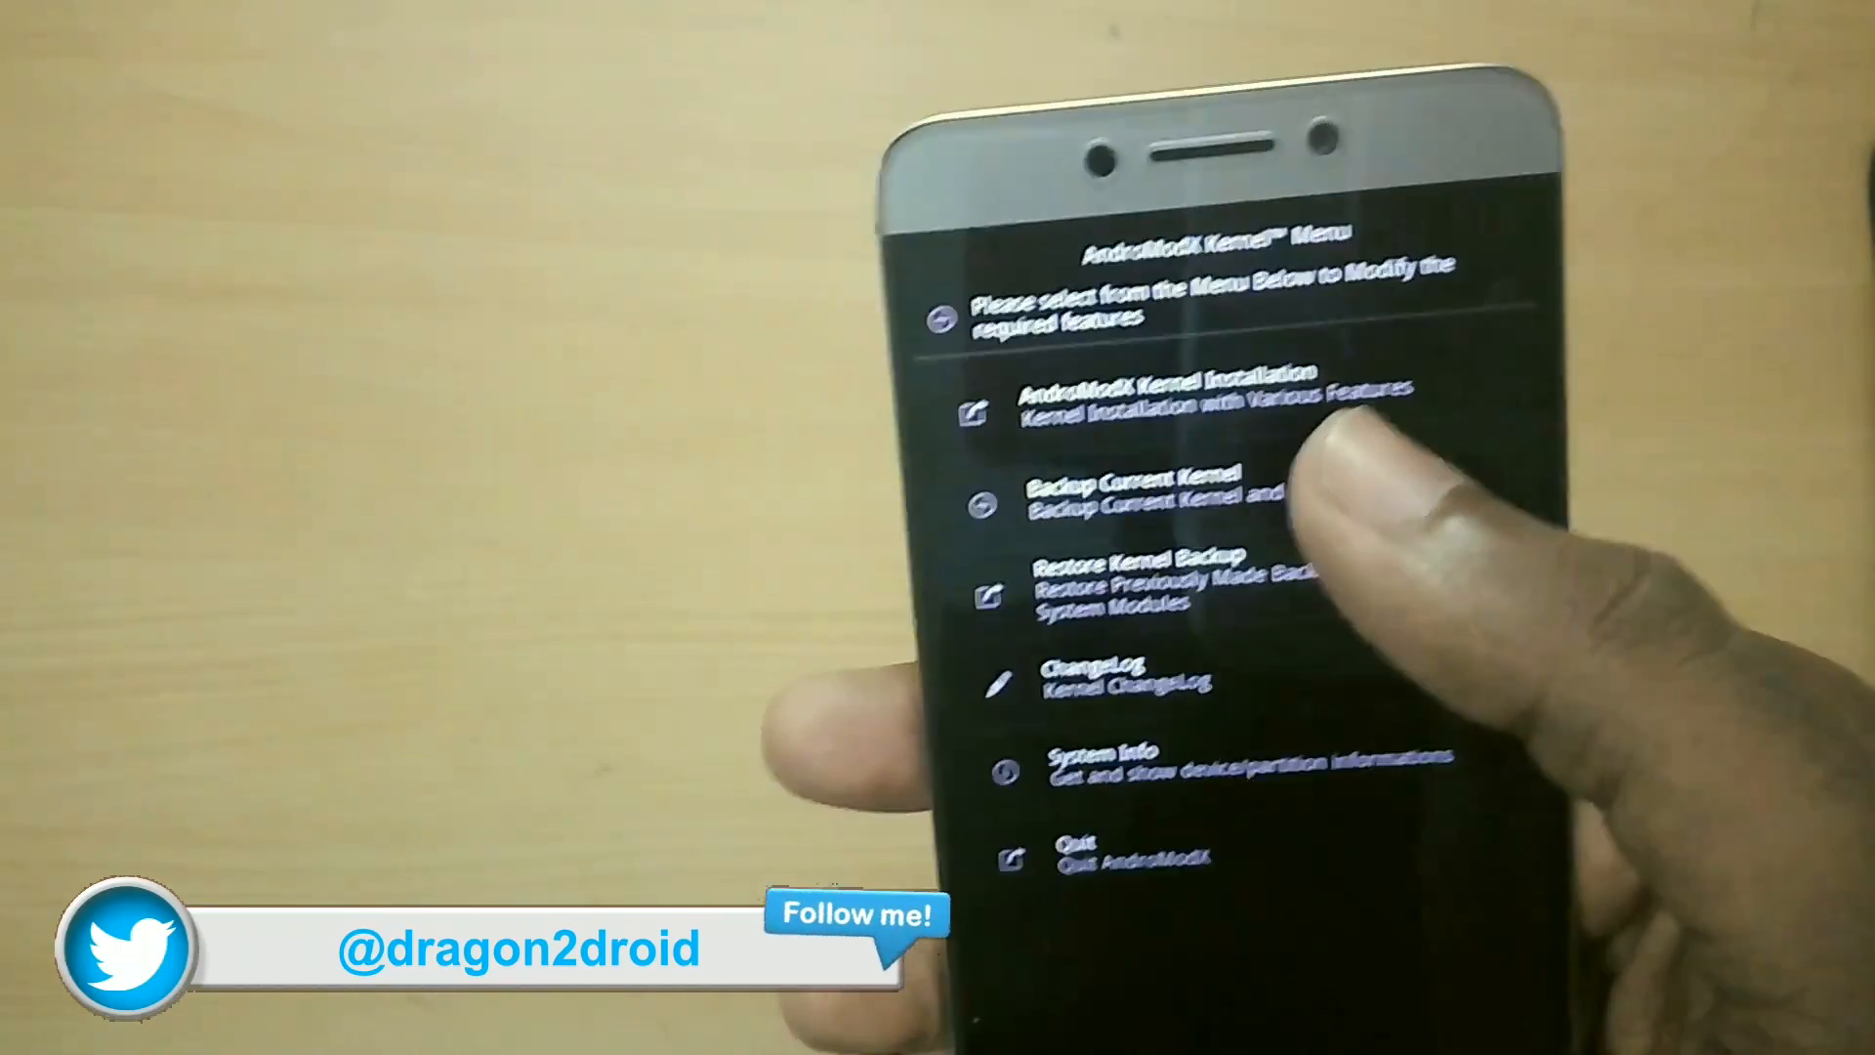
Install the AndroModX kernel, accepting the responsibility warning, and continue after success.
left_click(1178, 406)
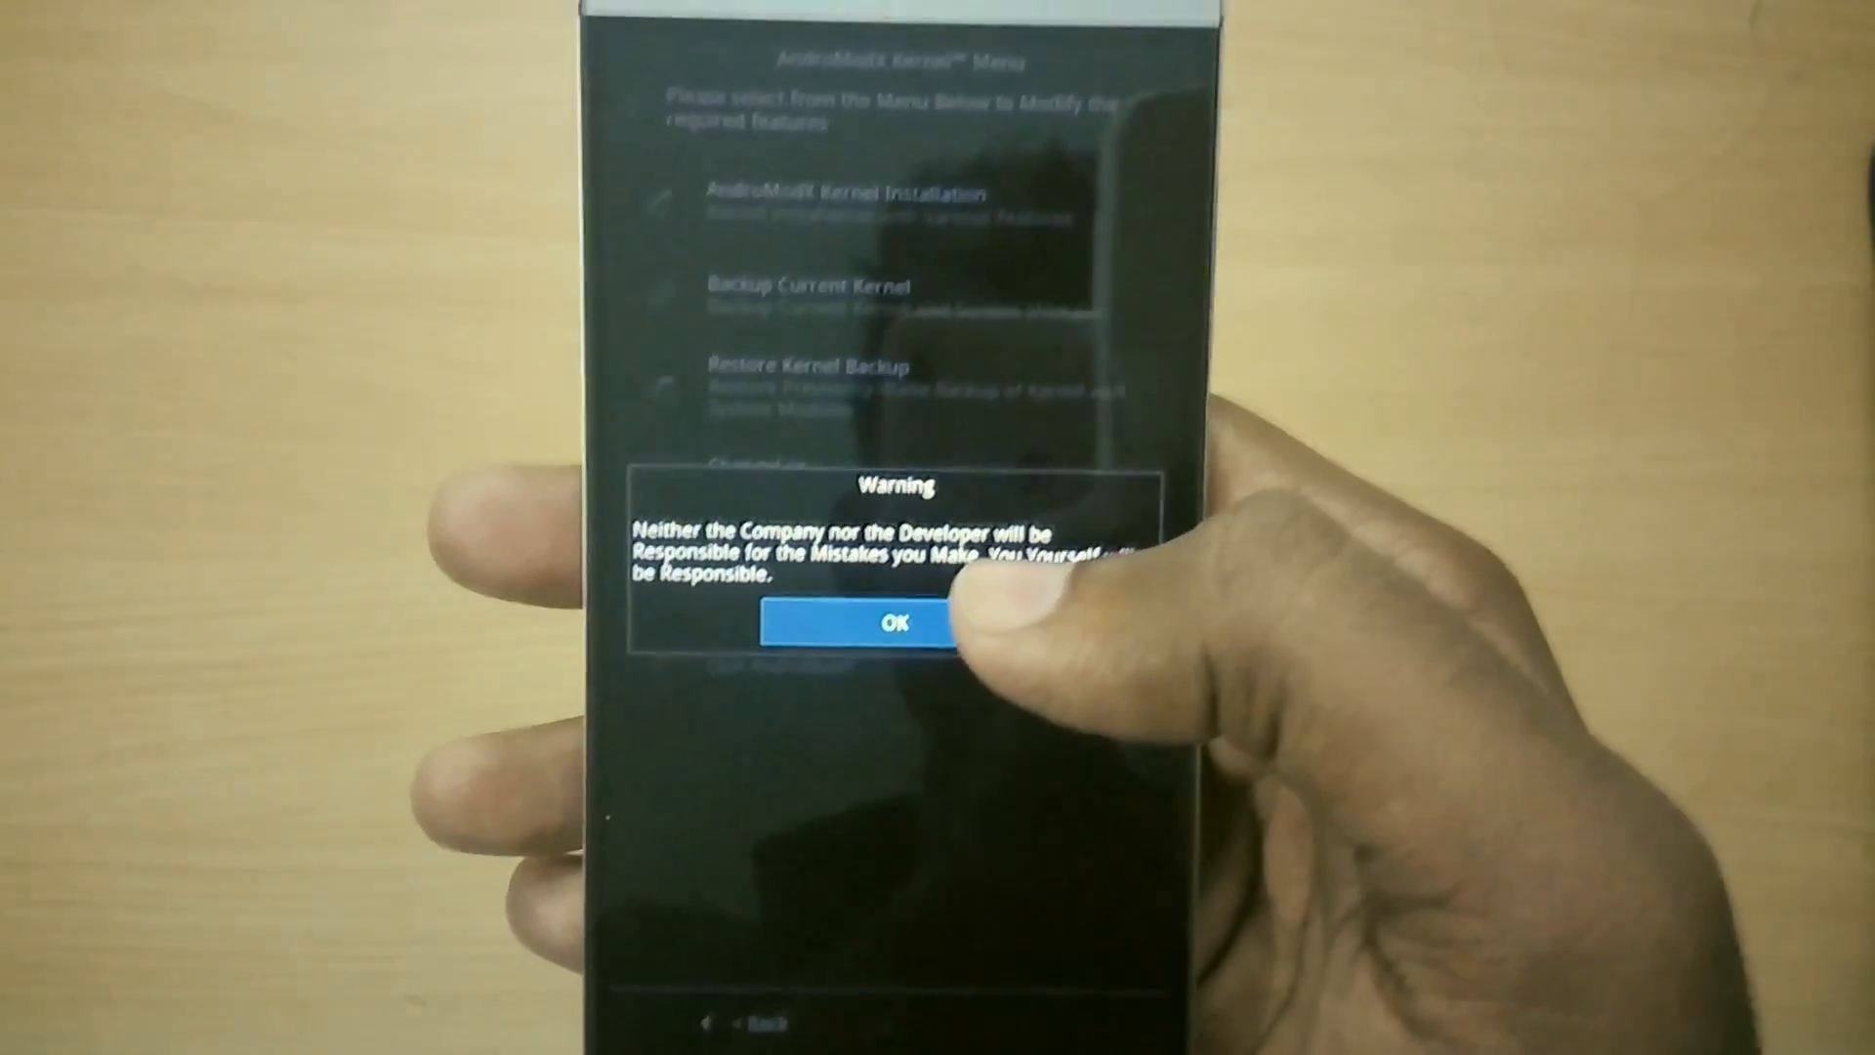
left_click(897, 623)
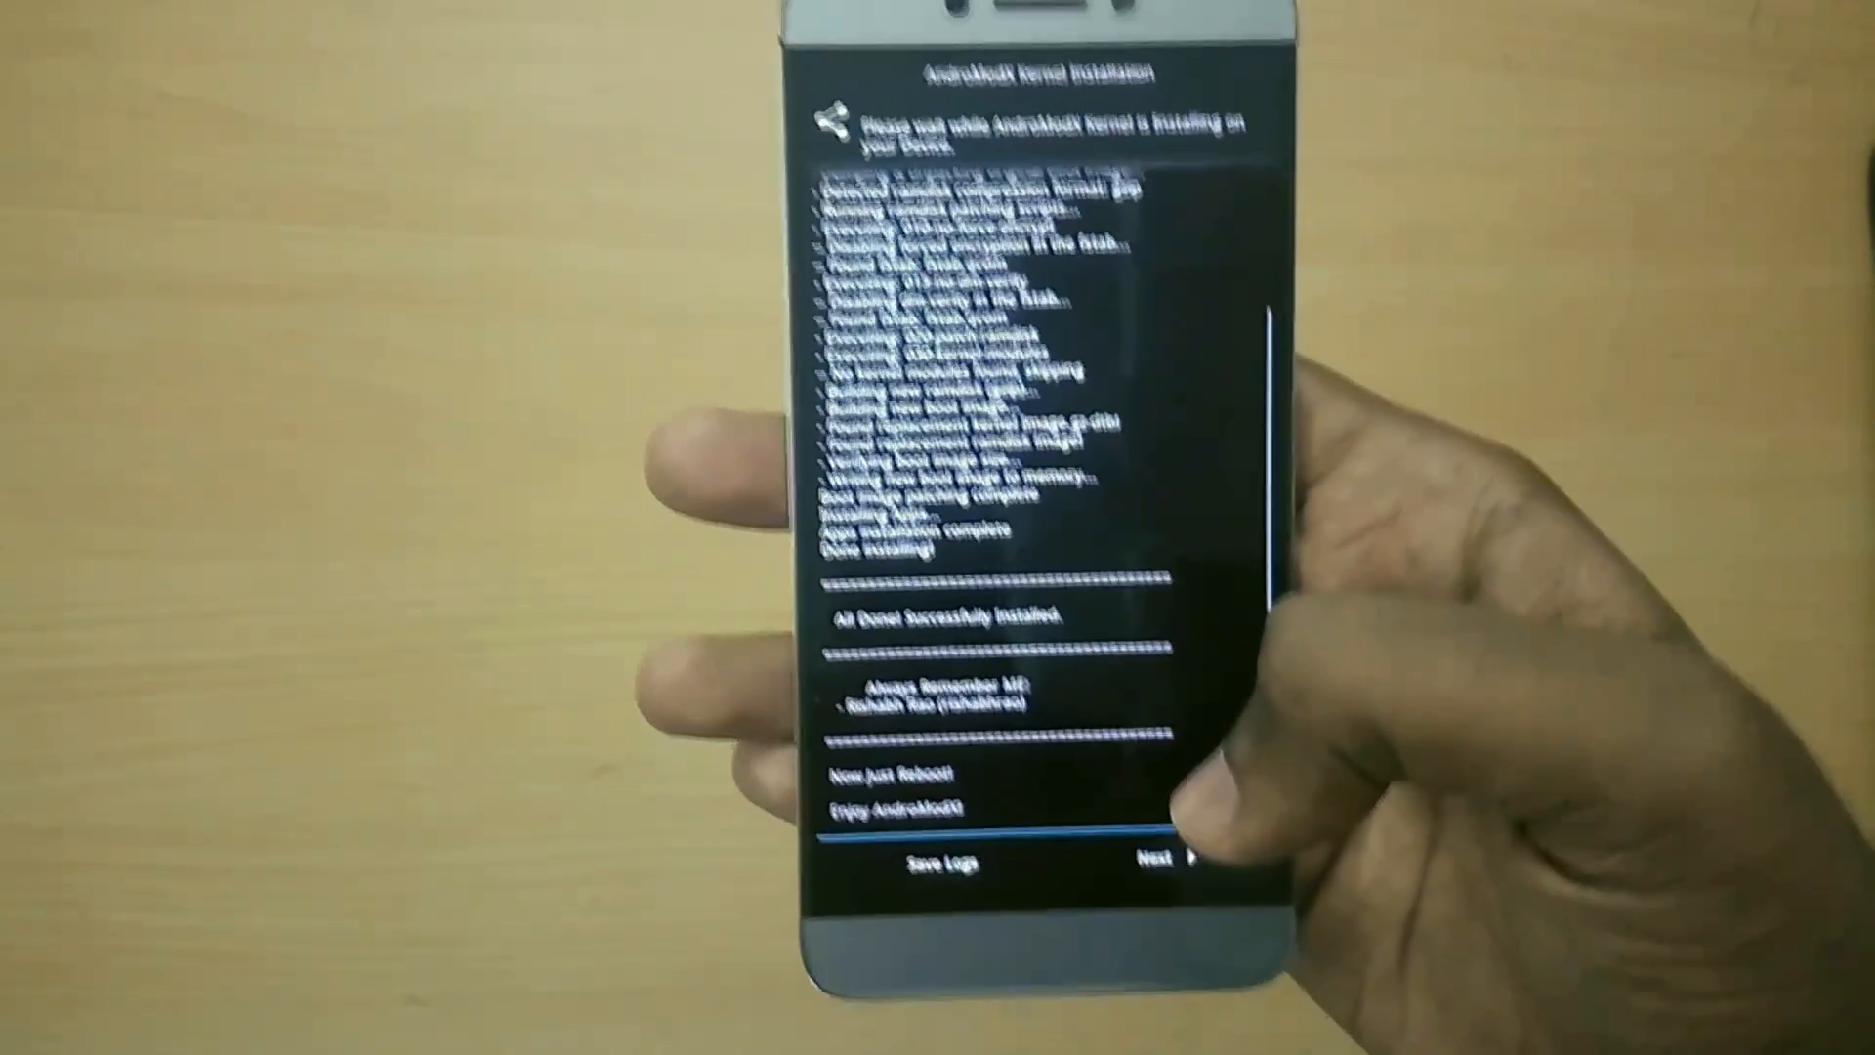
left_click(1160, 859)
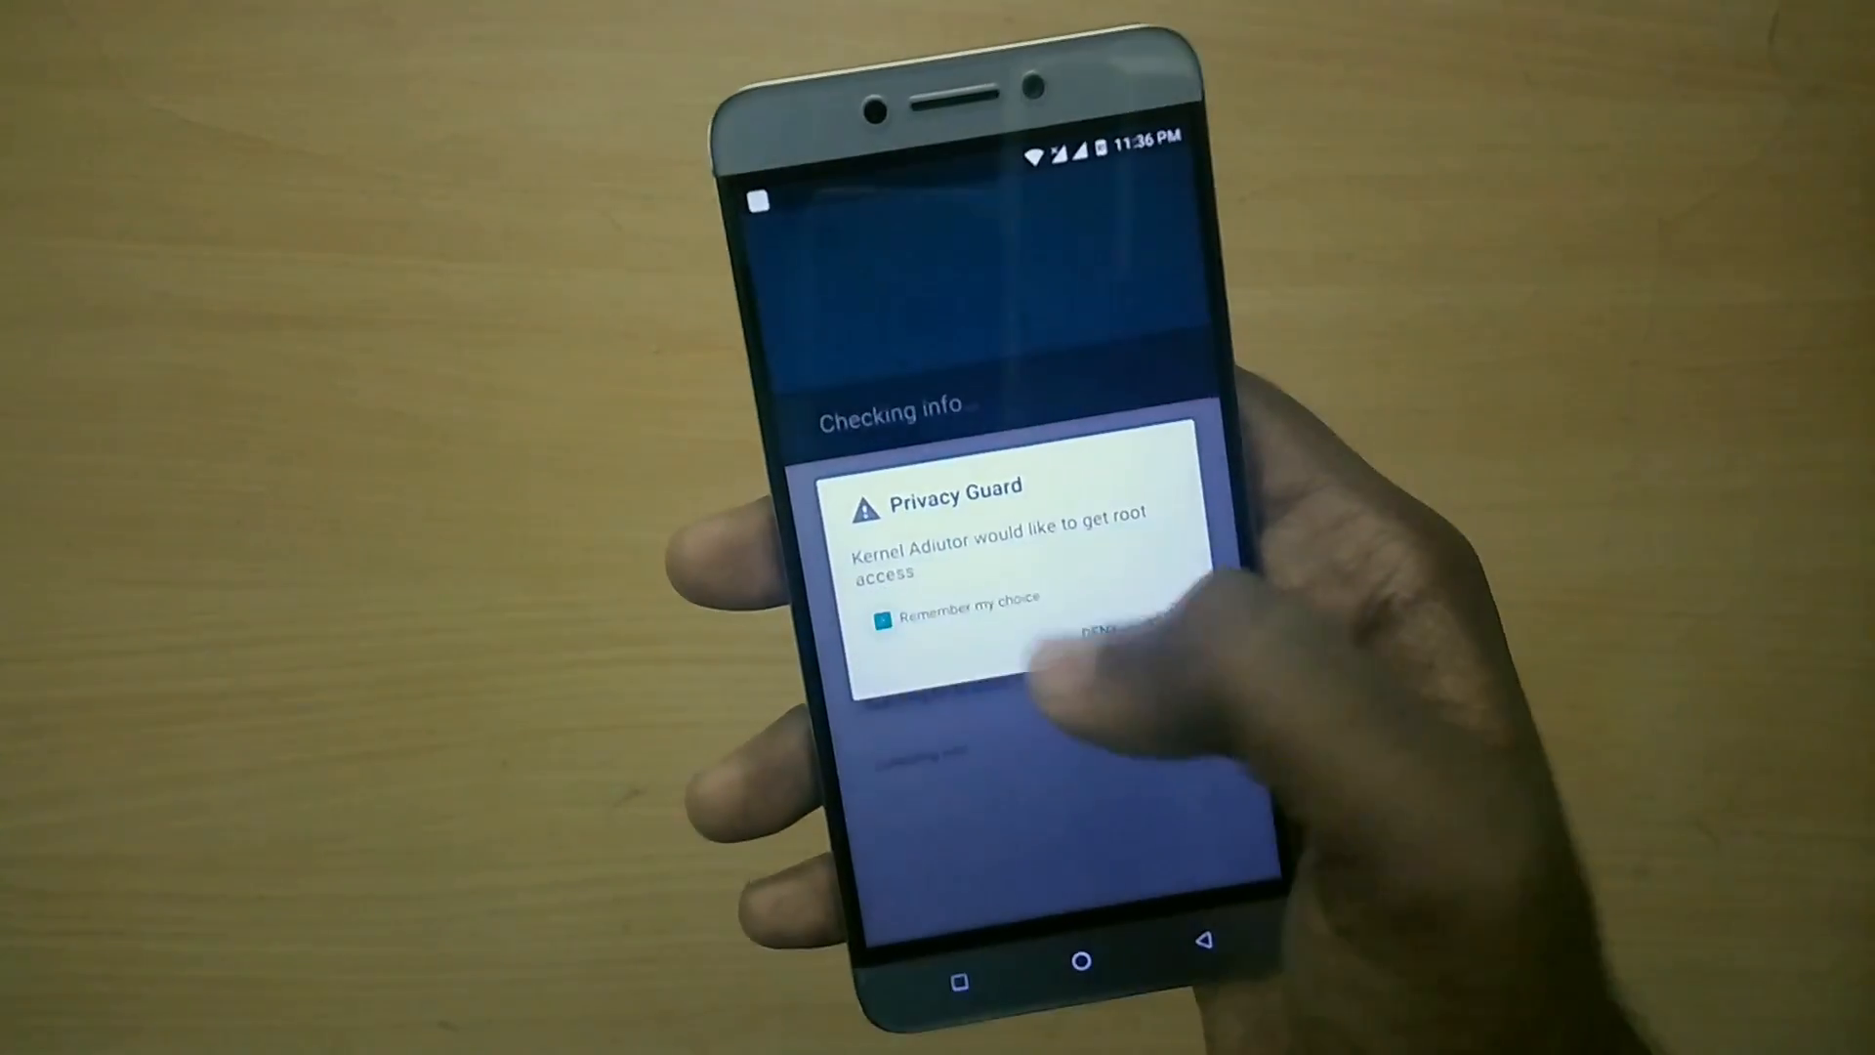
Grant Kernel Adiutor root access and view the red, green, blue sliders at 256.
left_click(1087, 627)
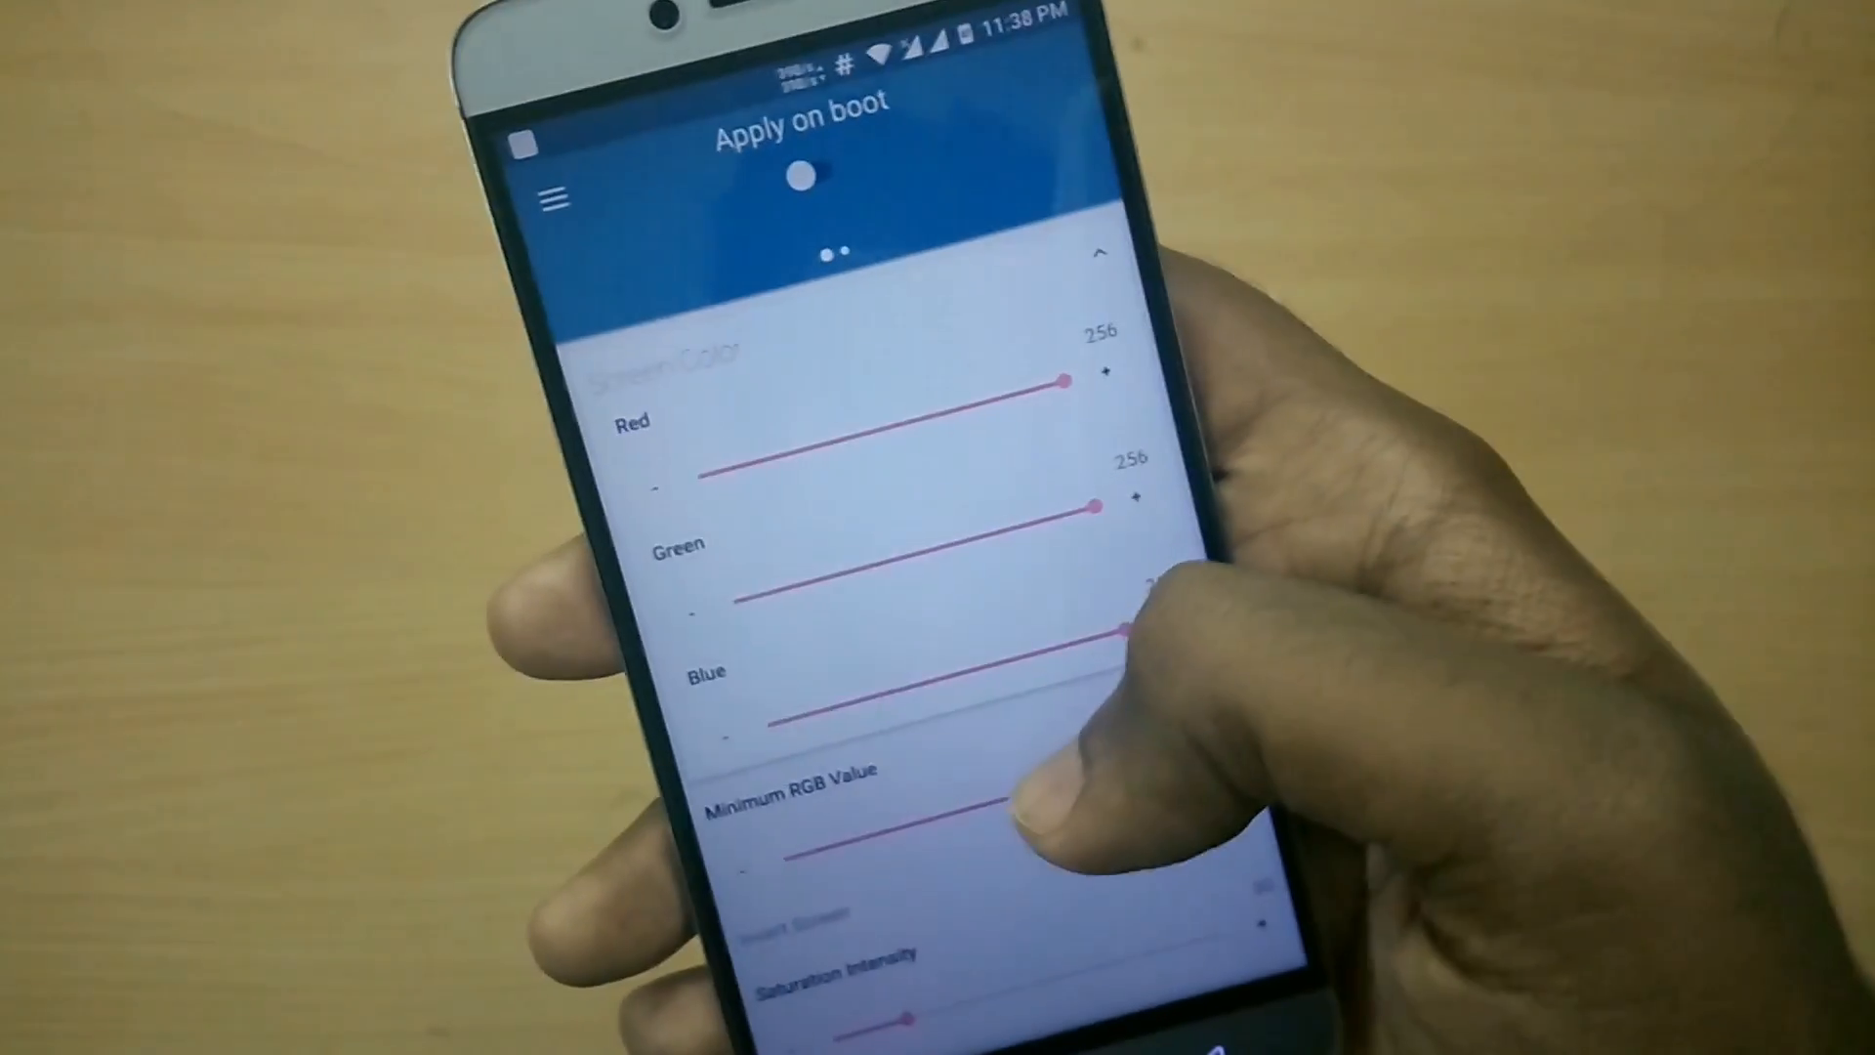
scroll("down", 3)
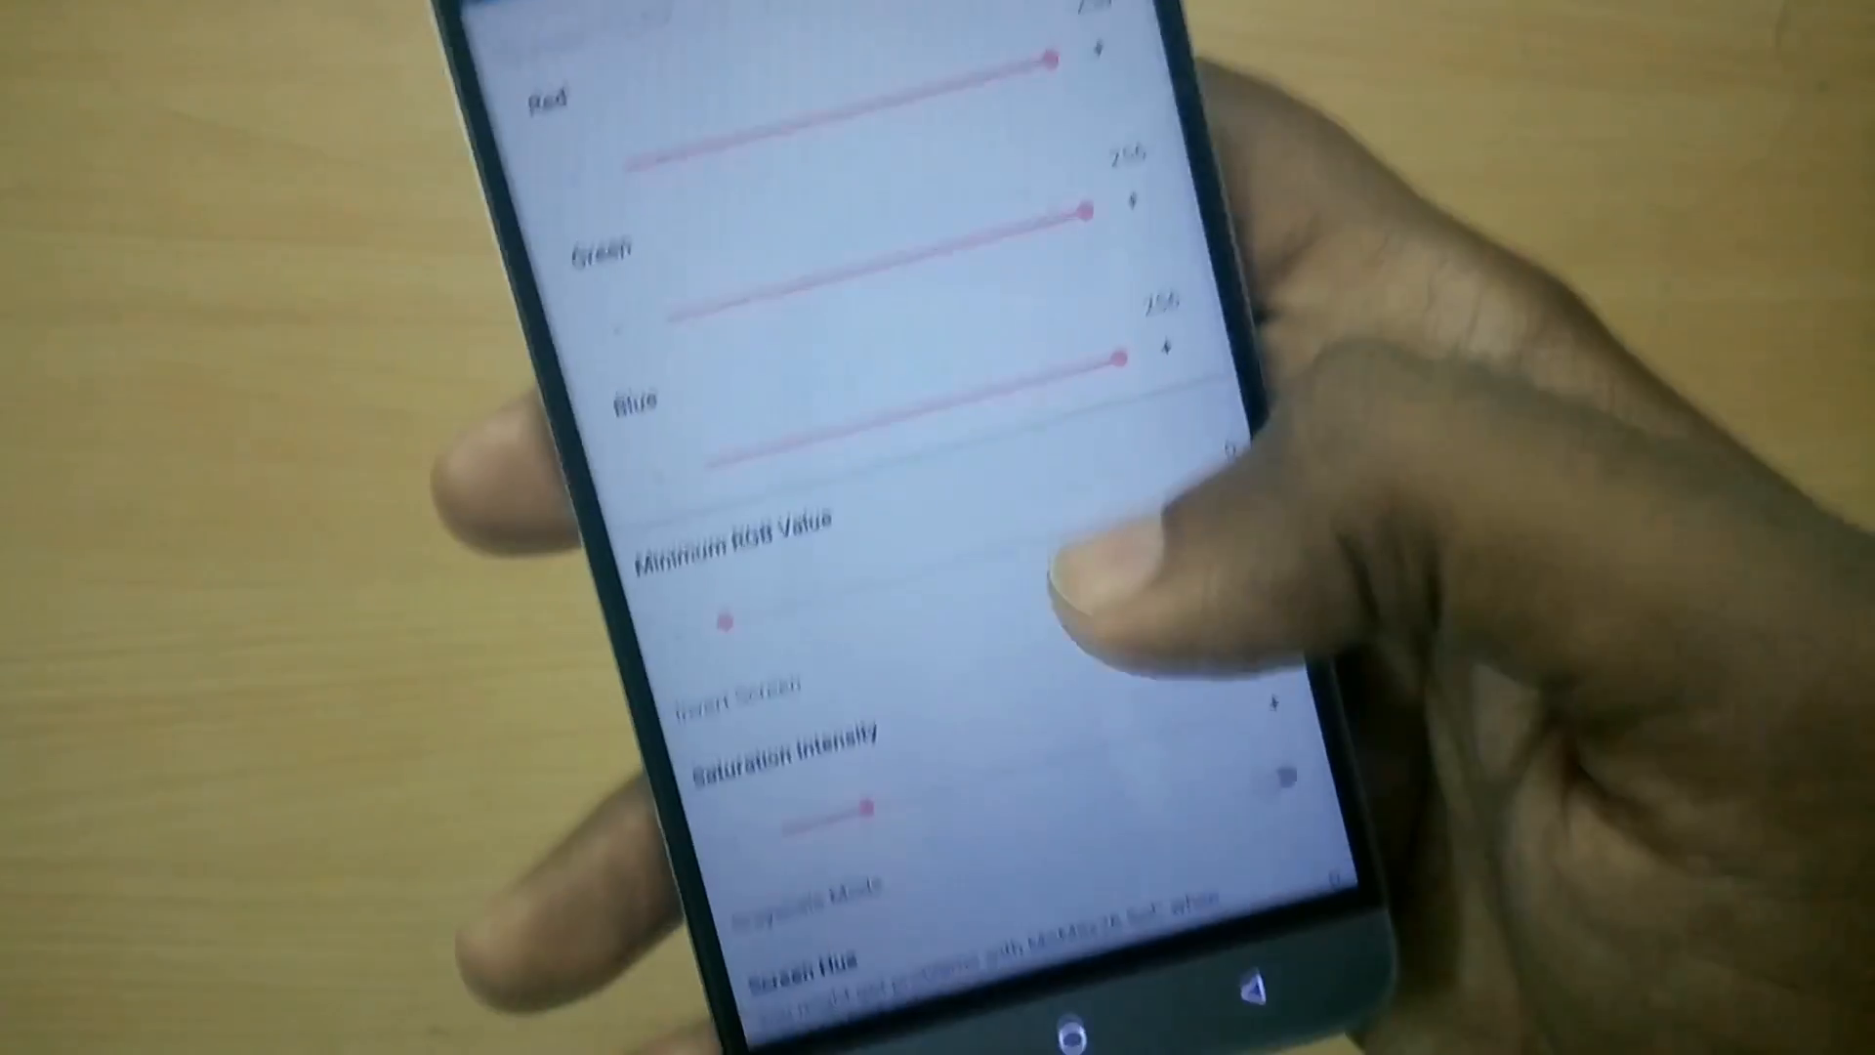
scroll("down", 3)
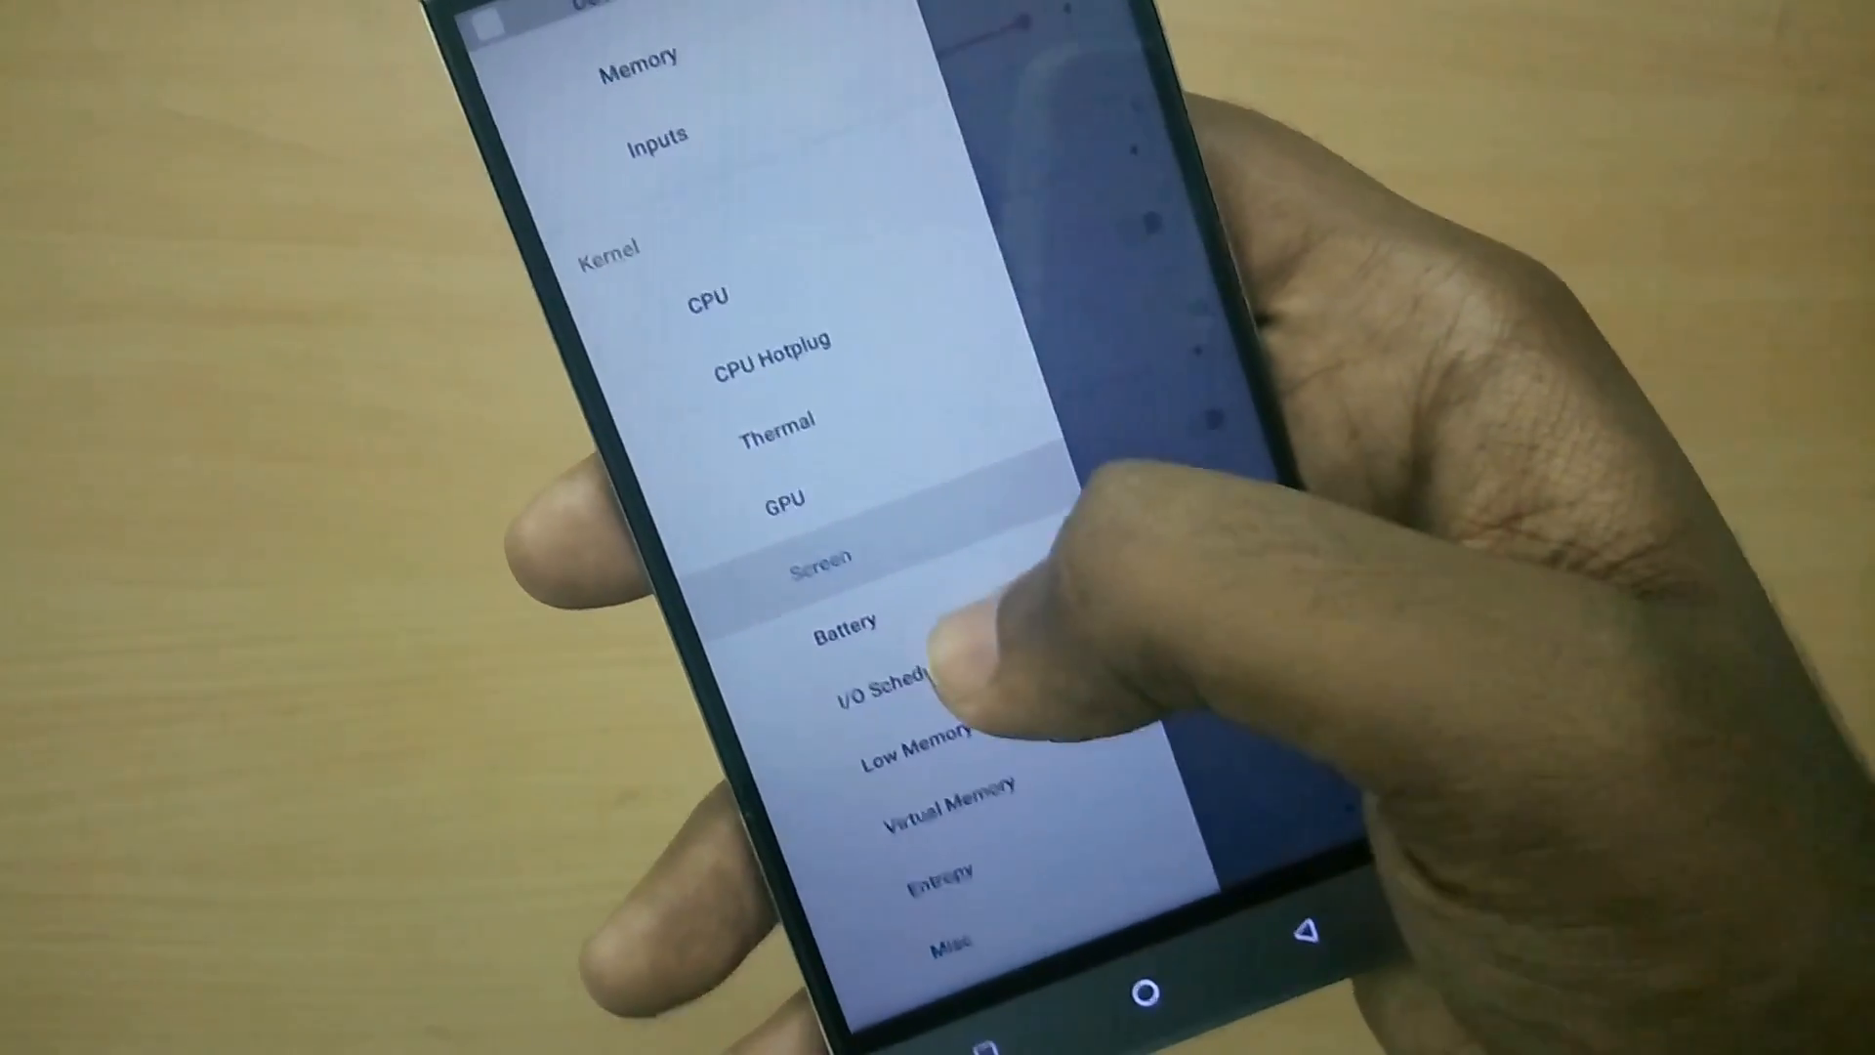
Set the CPU maximum frequency to 1843MHz and the minimum to 400MHz.
left_click(891, 676)
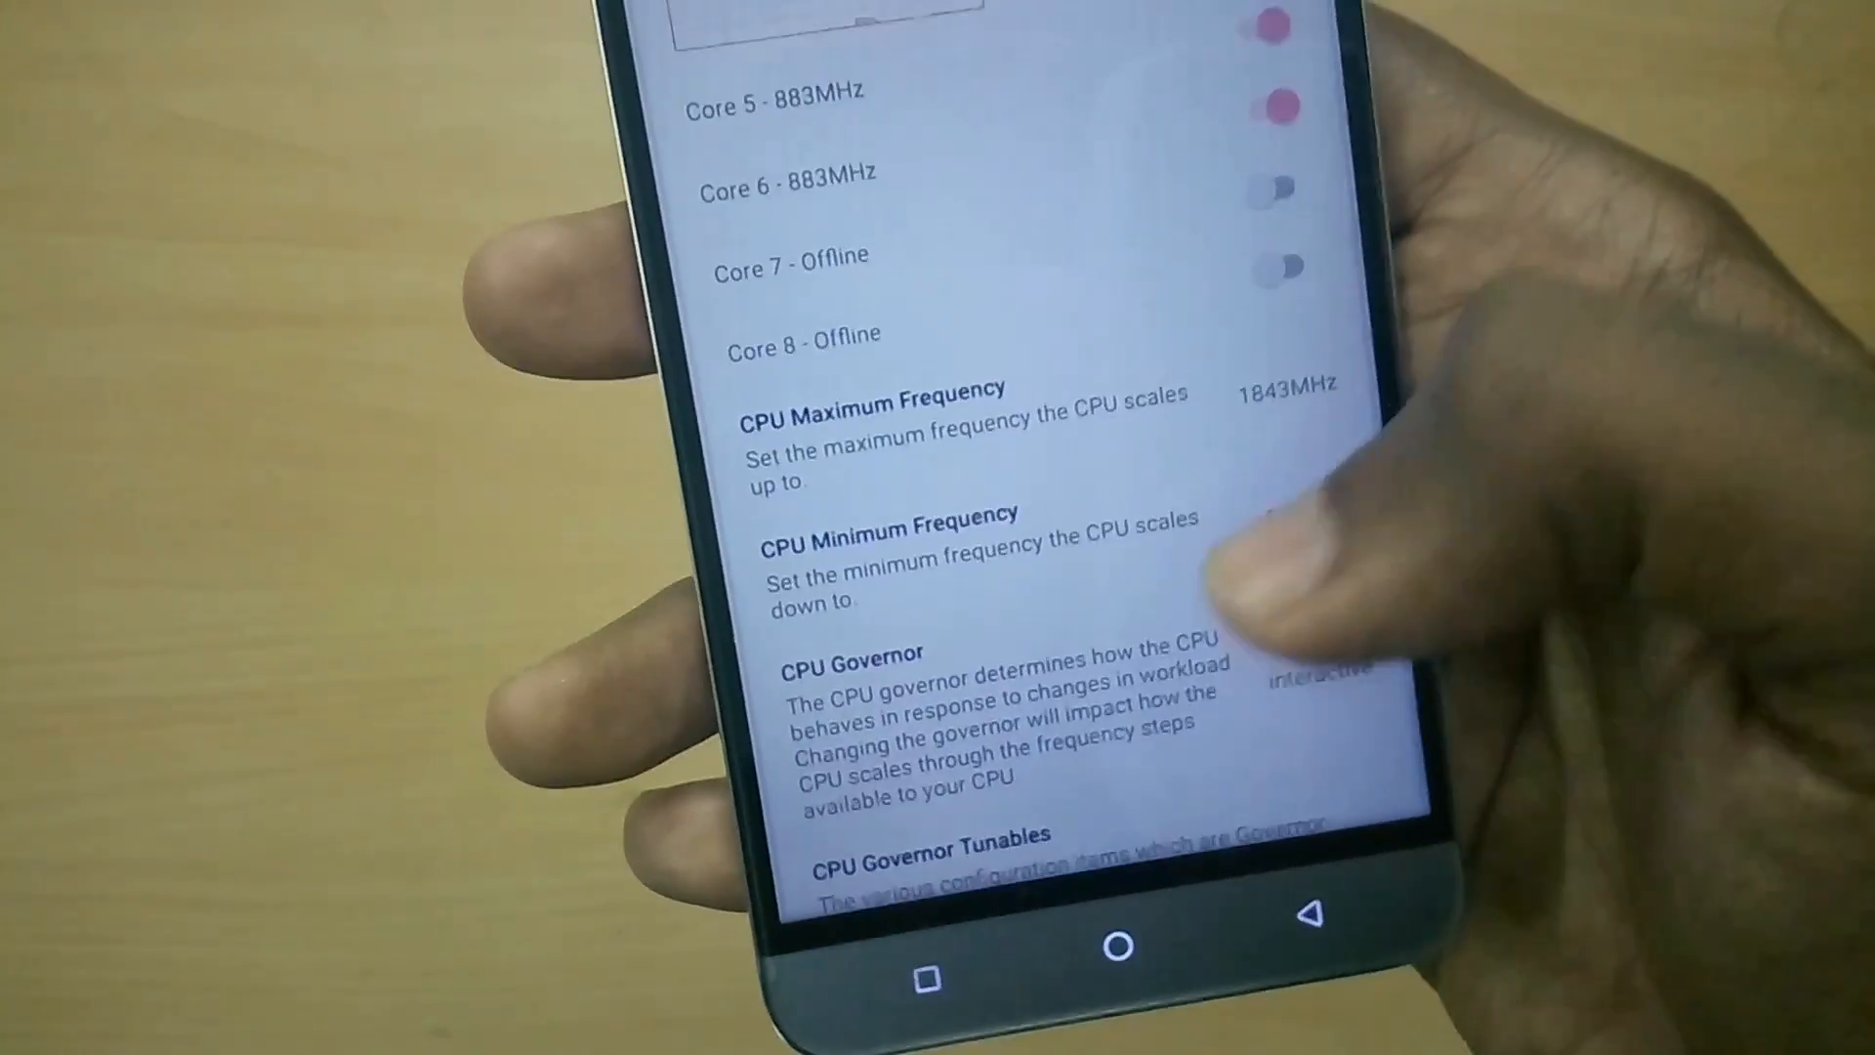
left_click(851, 654)
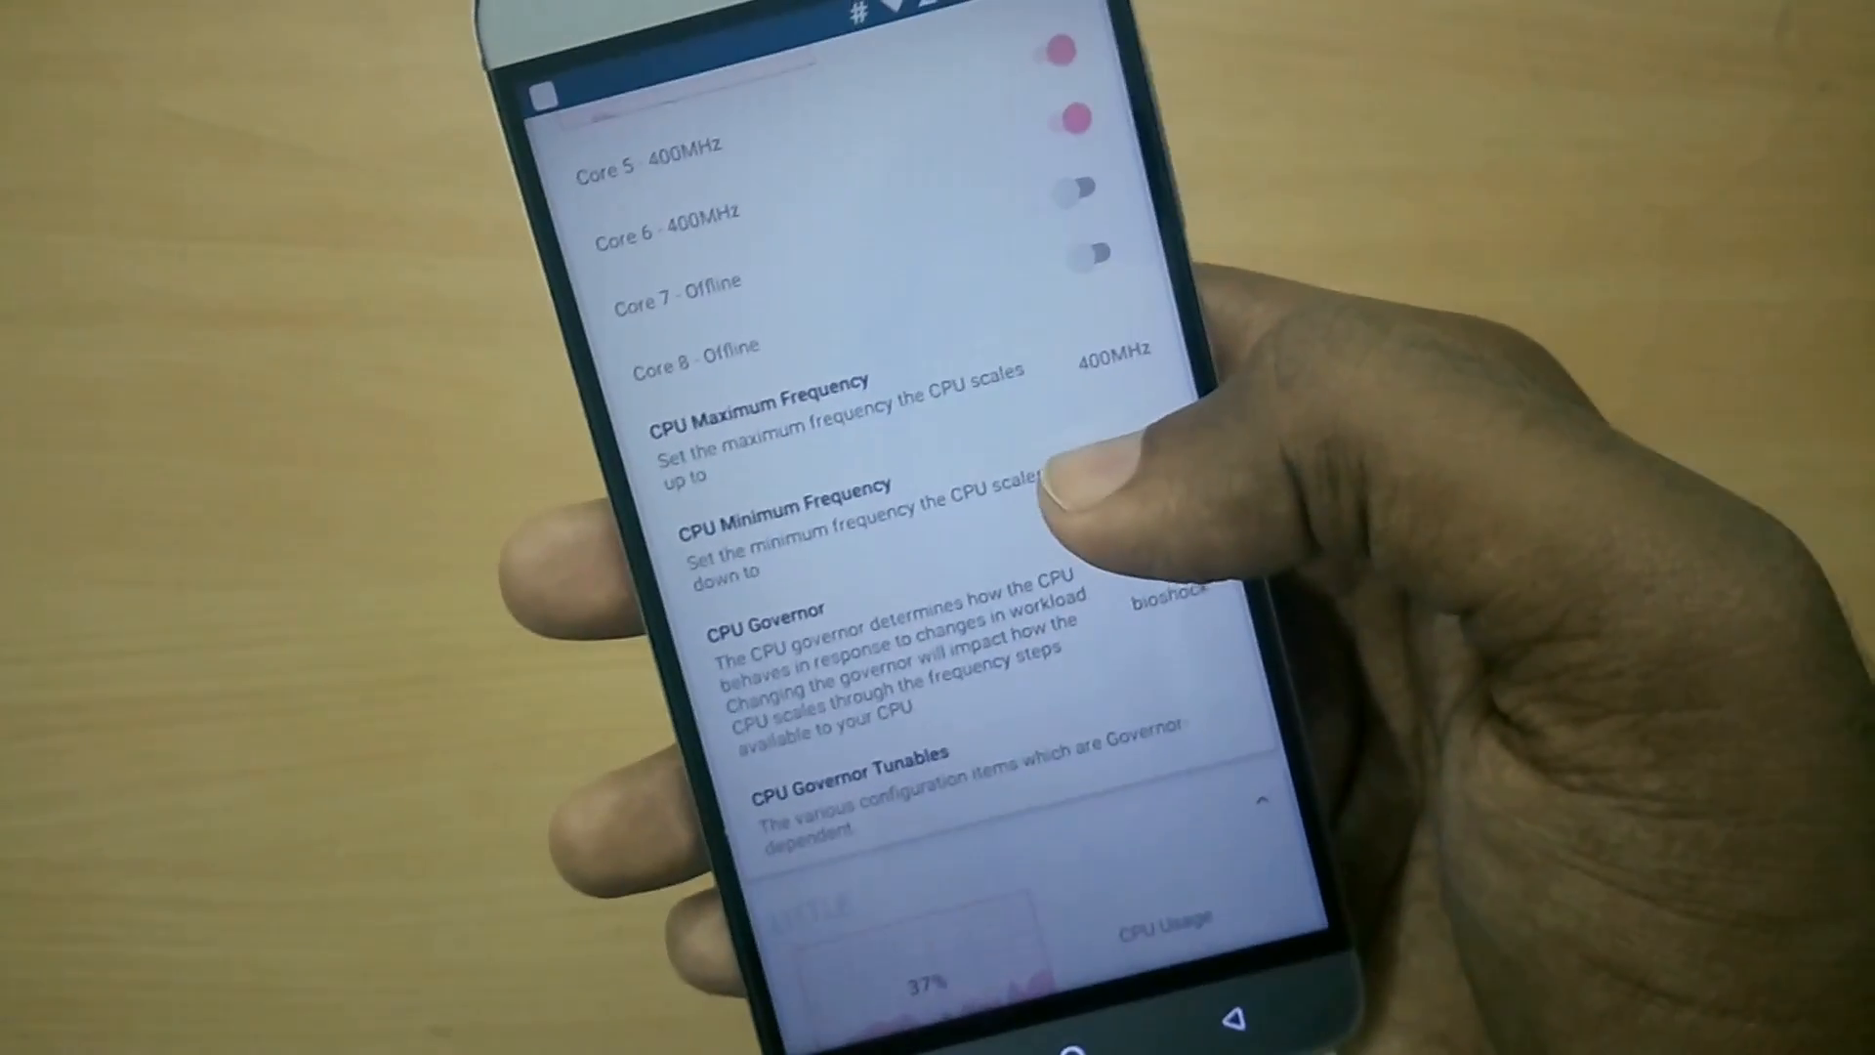
left_click(777, 502)
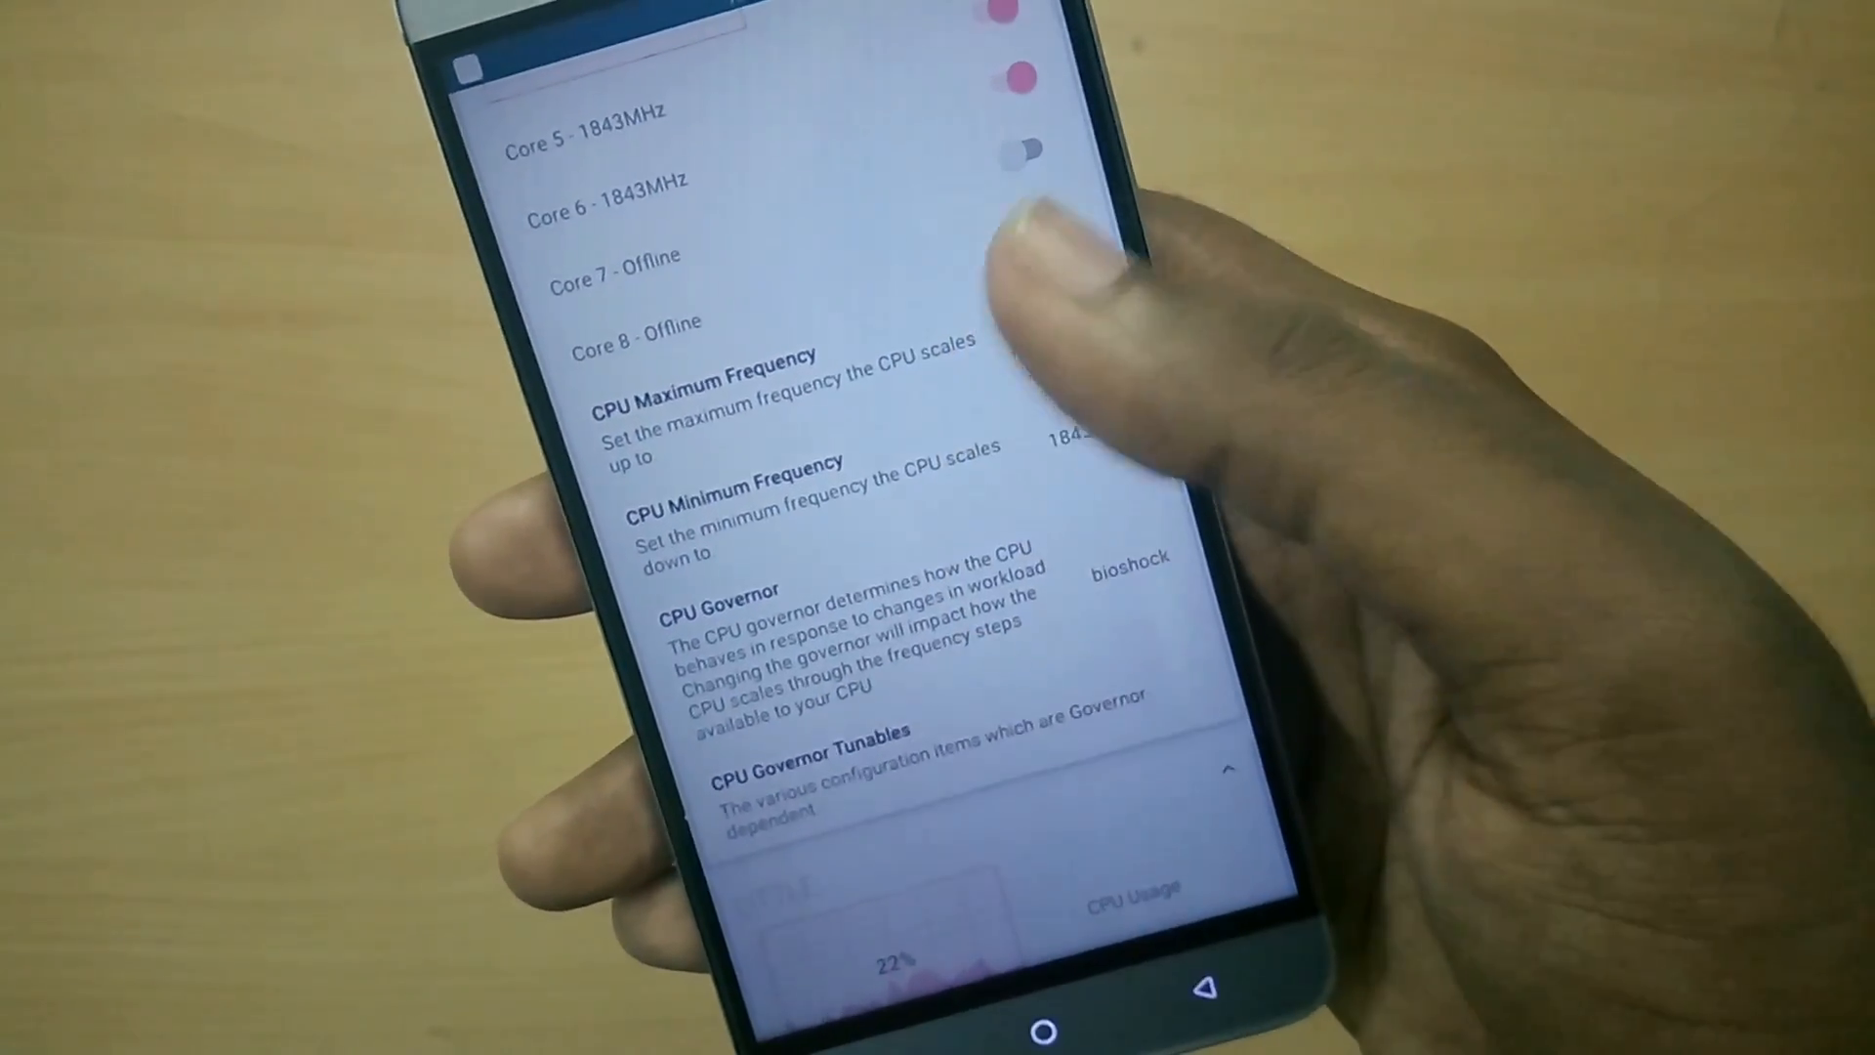
left_click(705, 372)
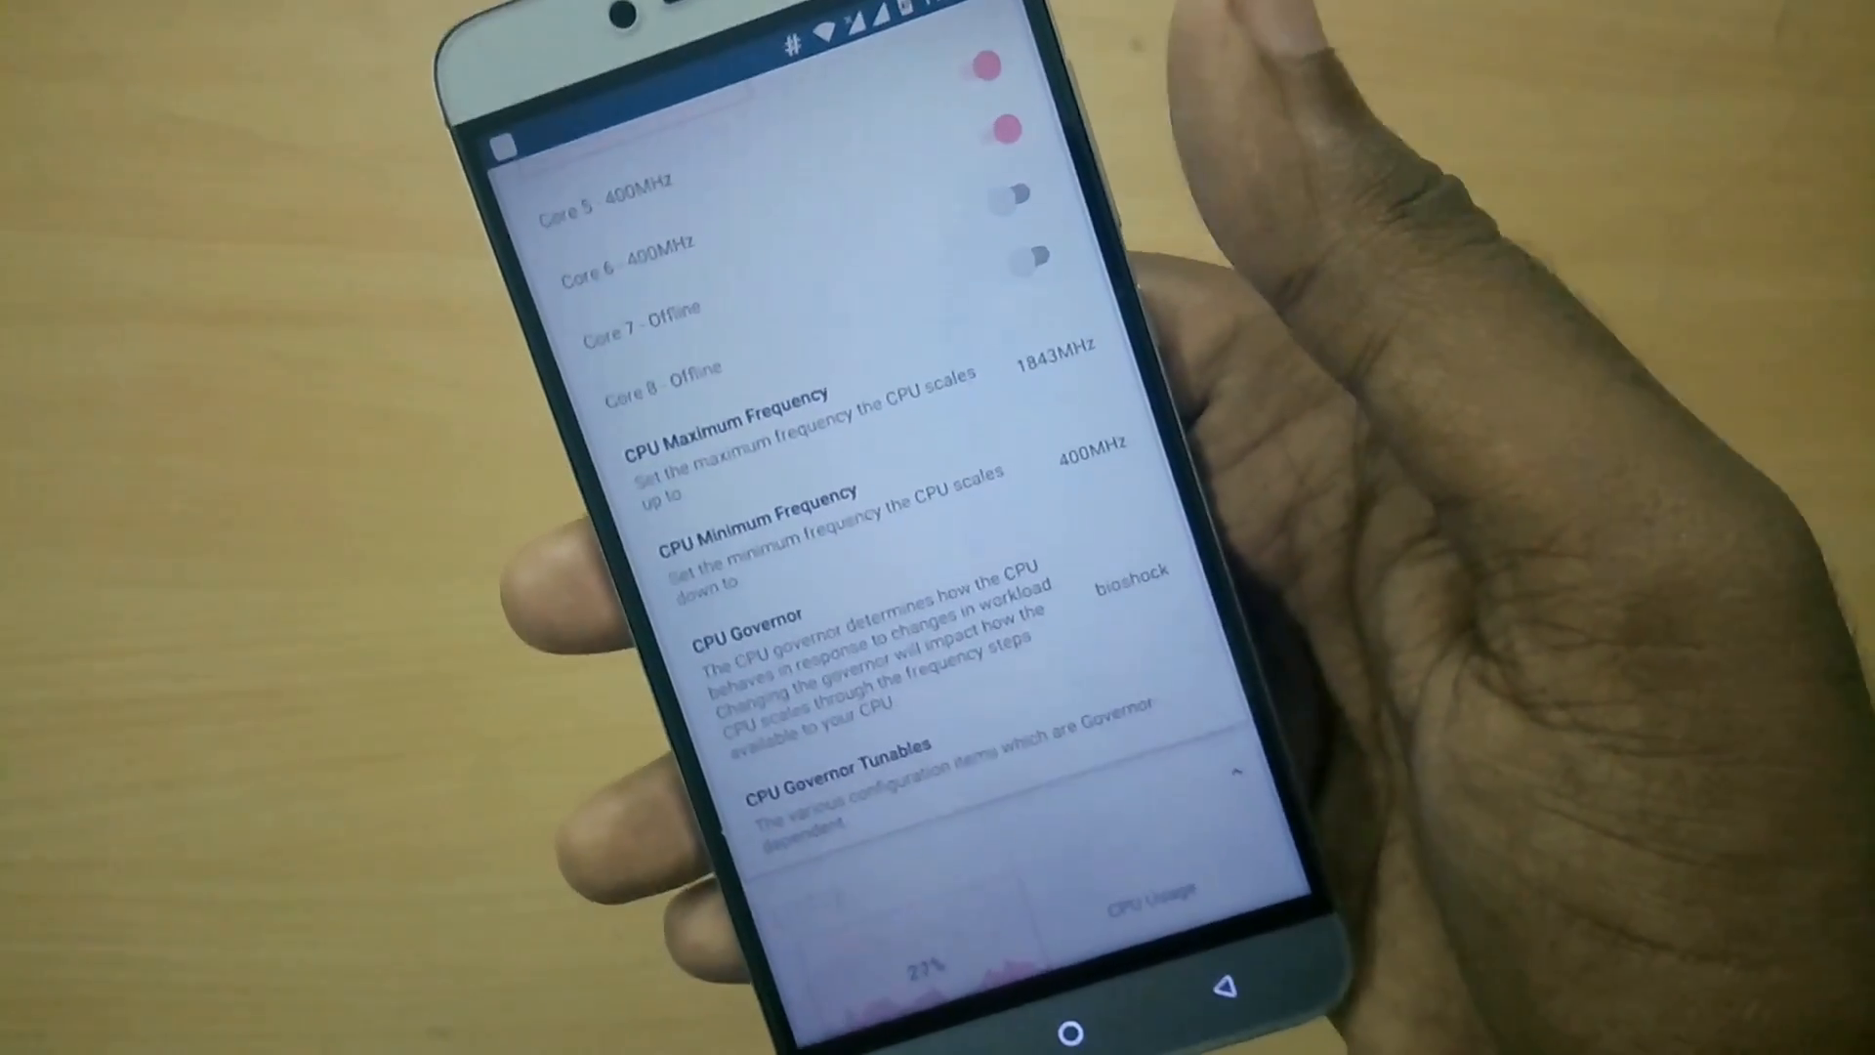
Confirm the bioshock CPU governor, then reopen the navigation menu.
scroll("down", 3)
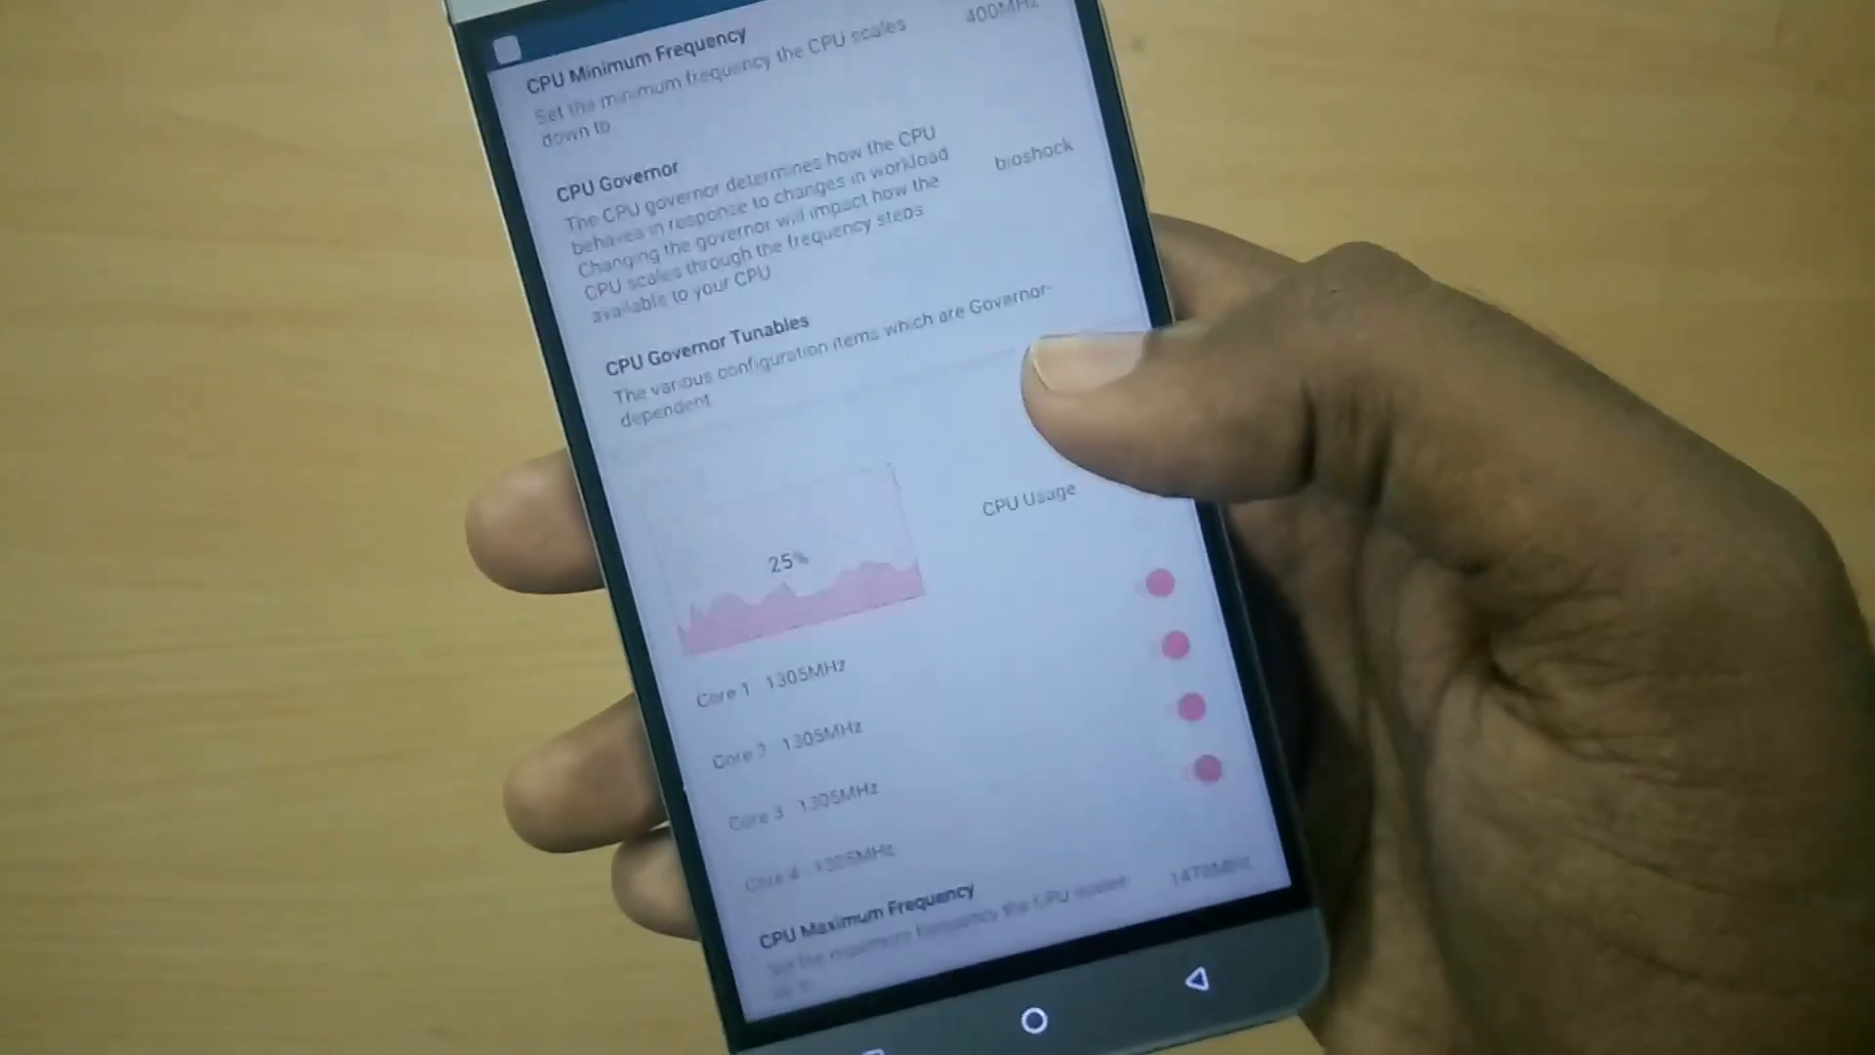
scroll("down", 3)
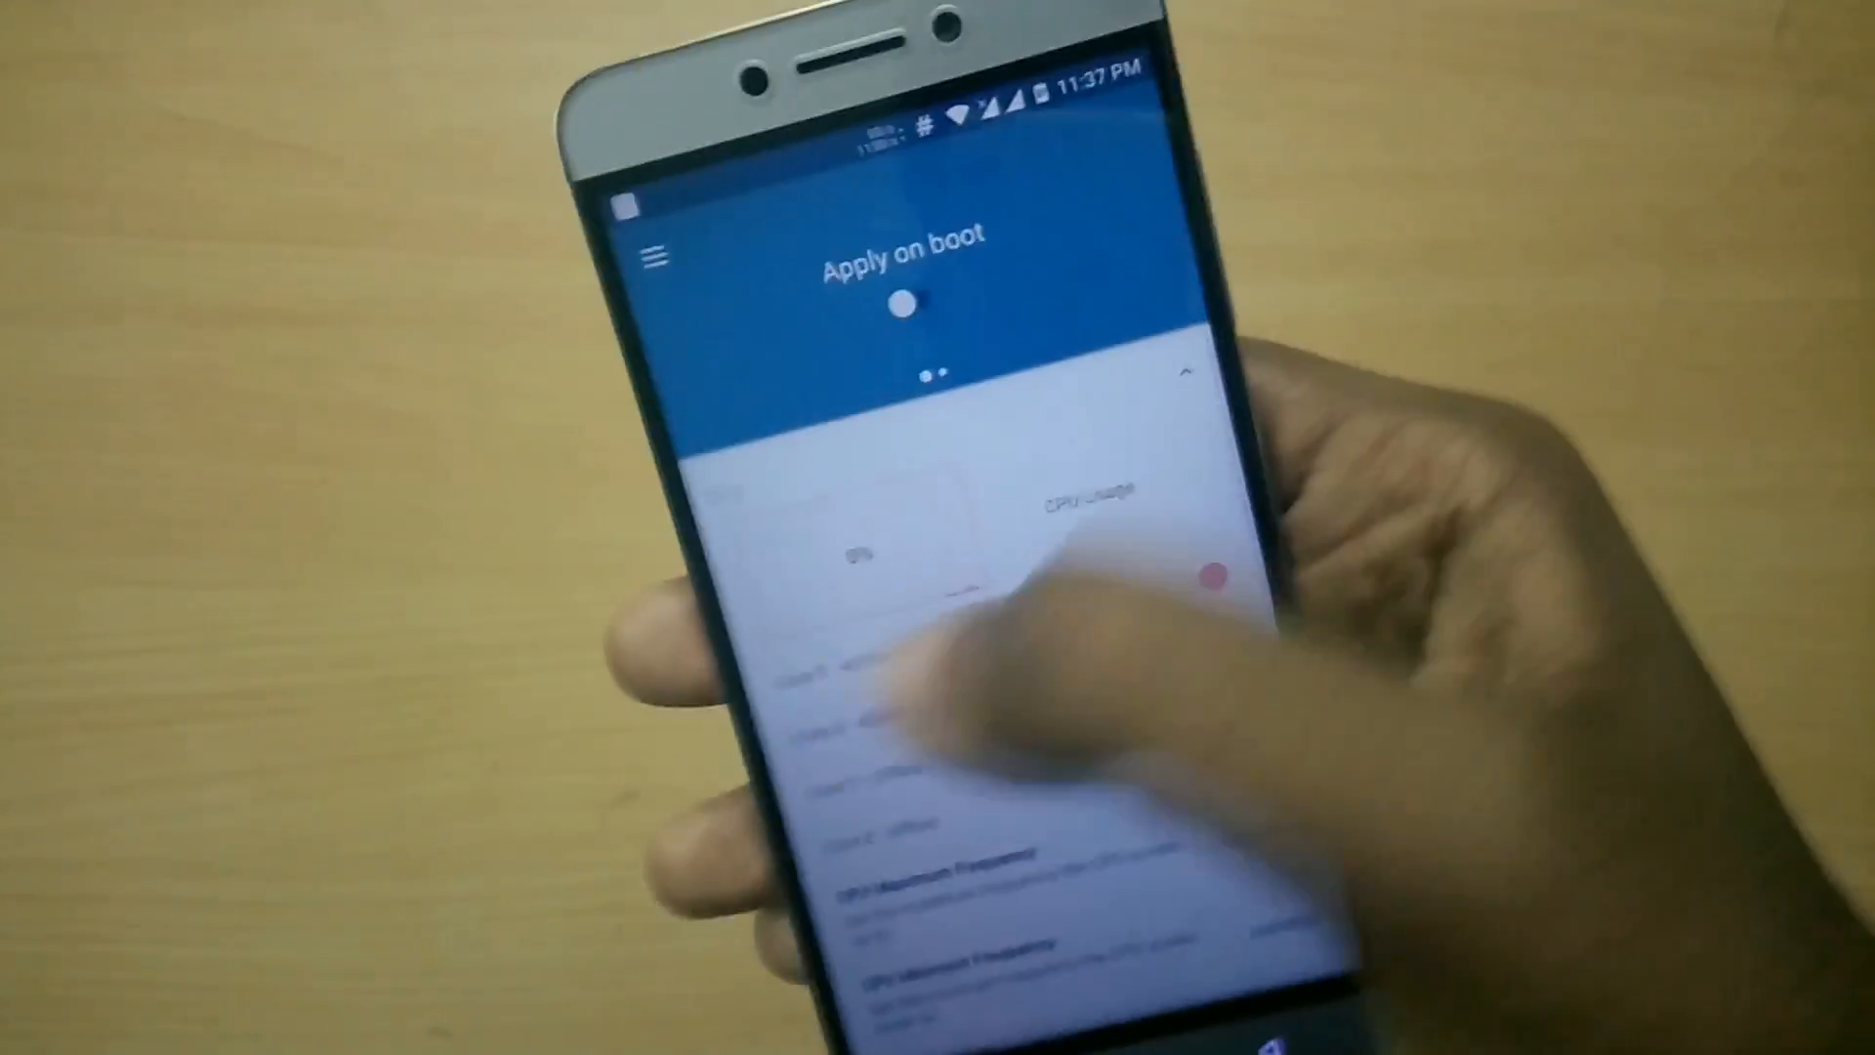
left_click(654, 255)
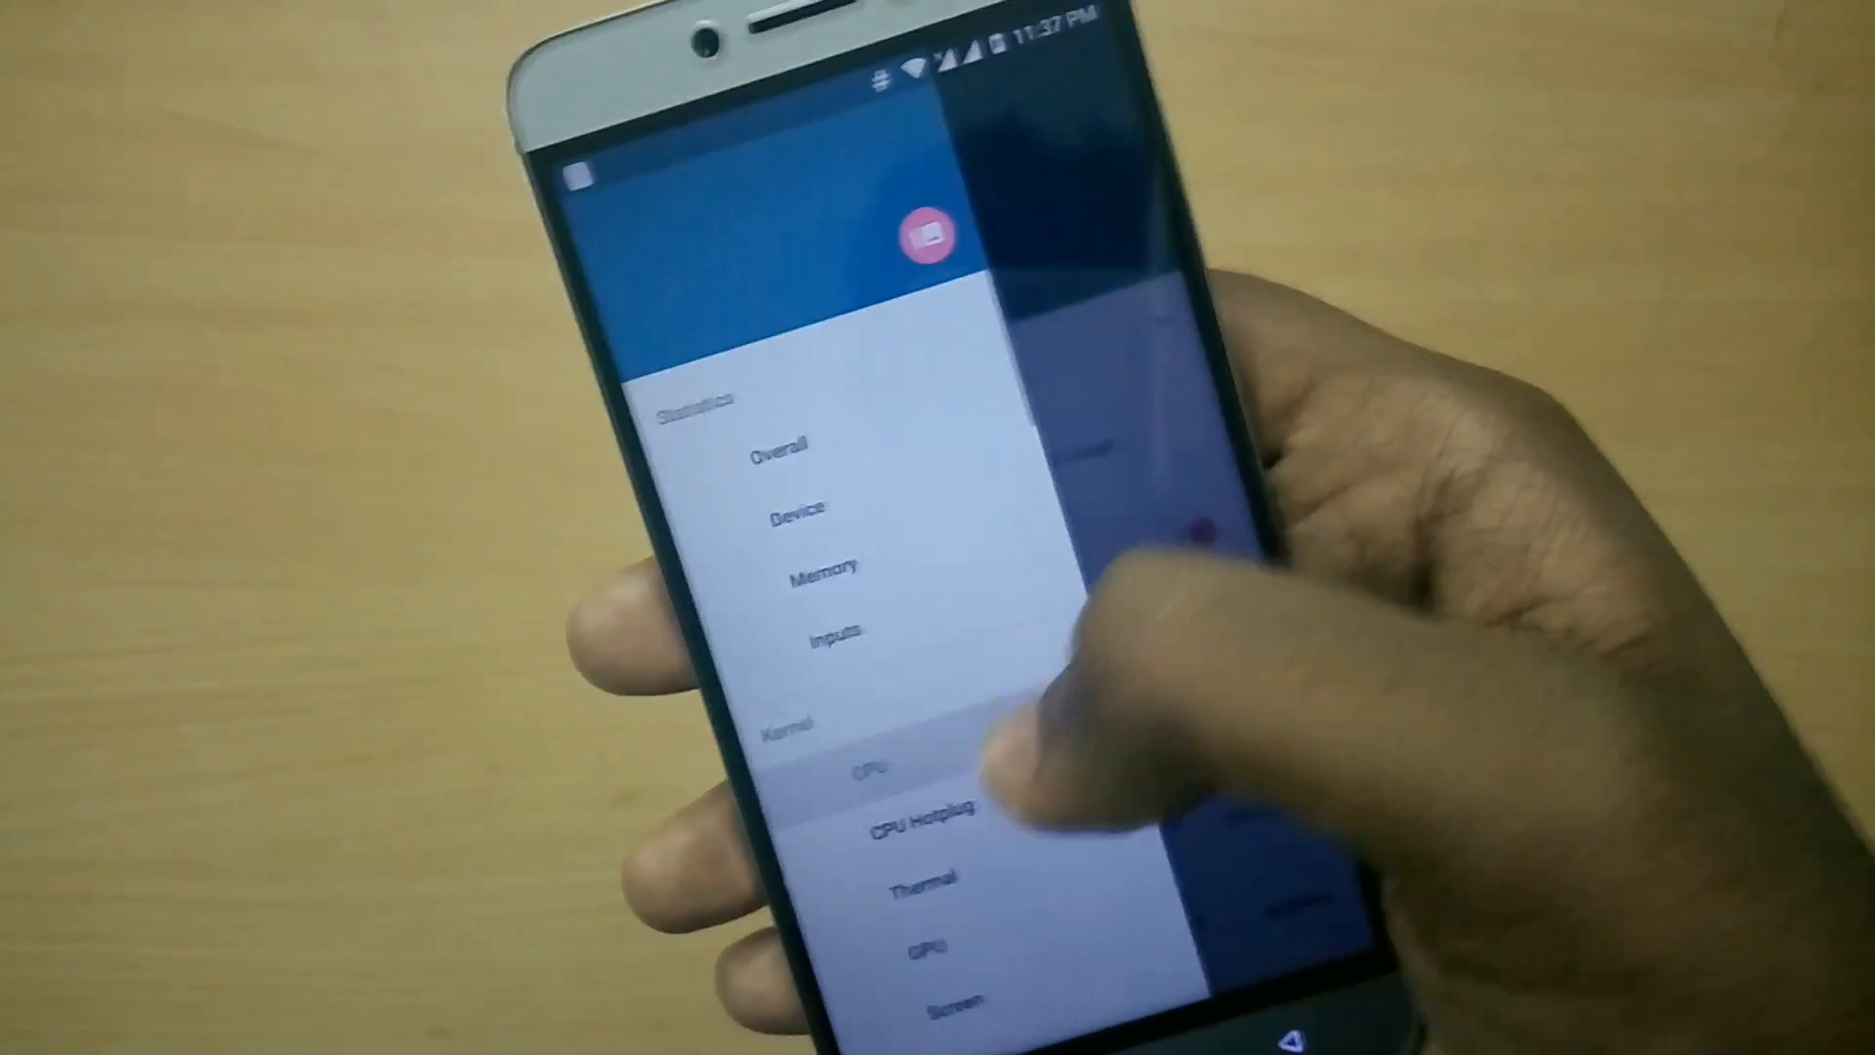